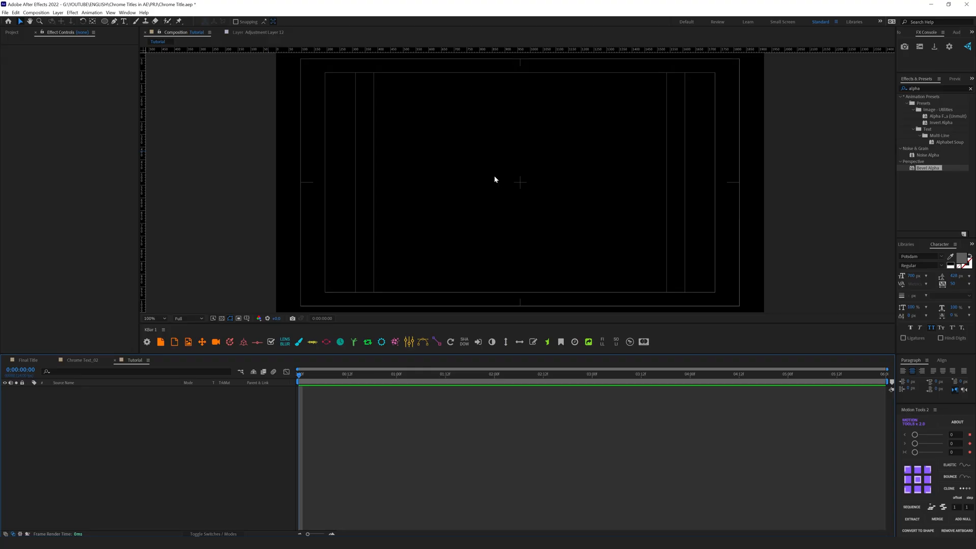
mouse_move(296, 169)
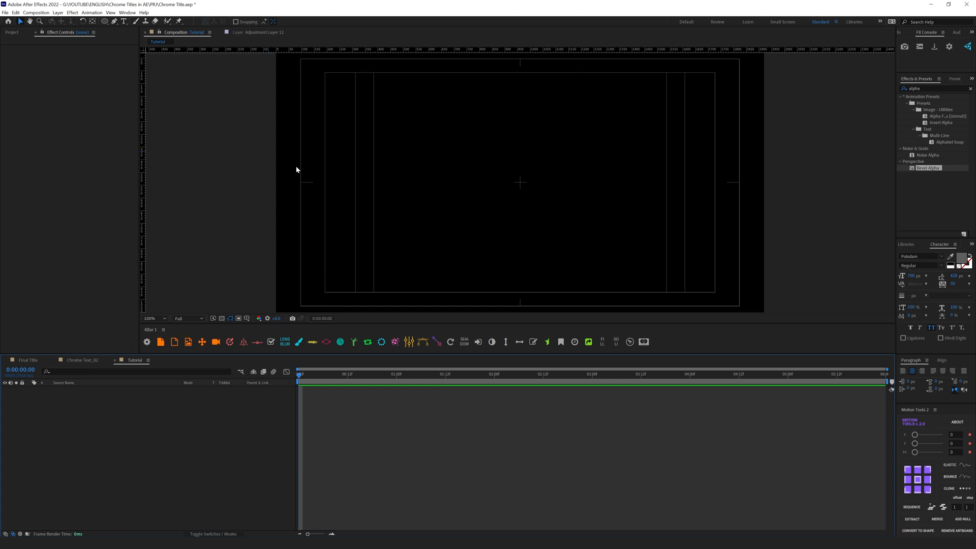
mouse_move(456, 205)
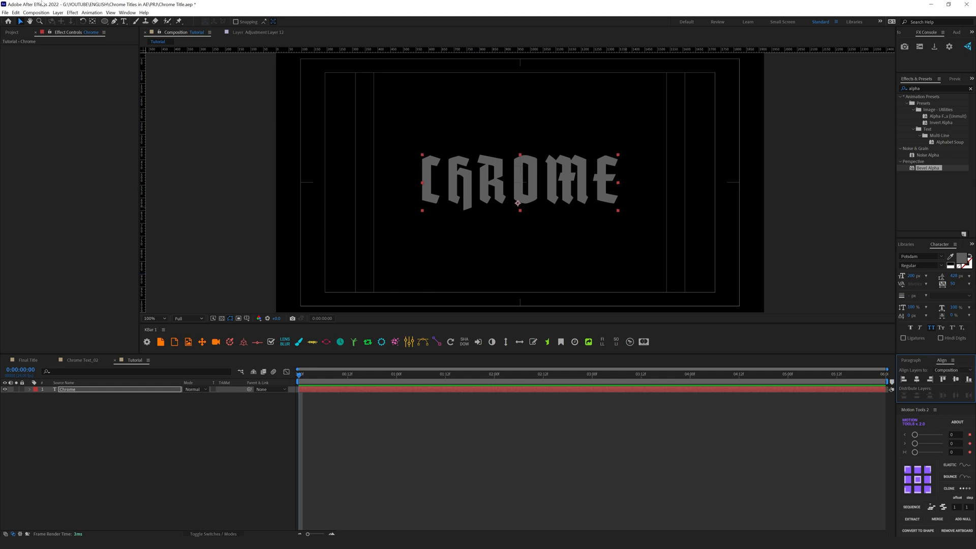
left_click(128, 12)
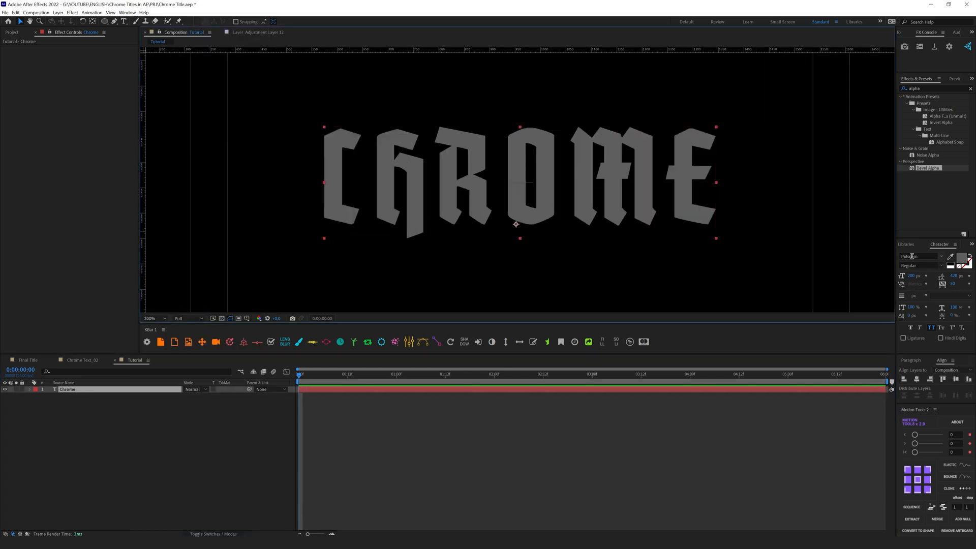
mouse_move(915, 256)
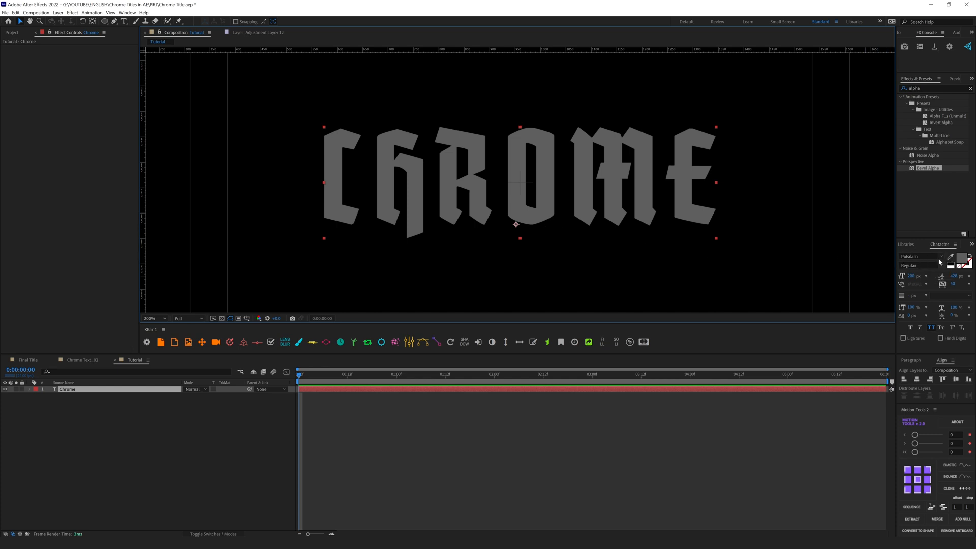
mouse_move(961, 256)
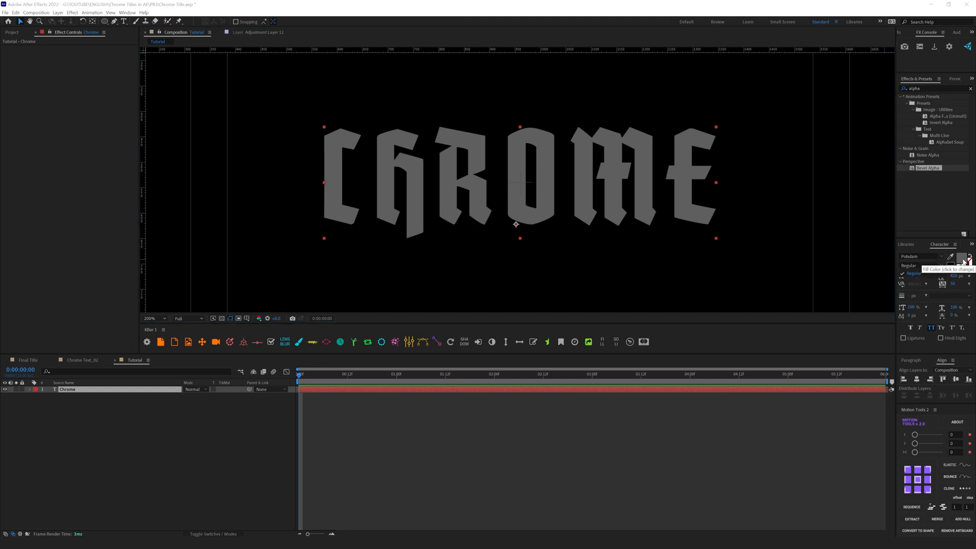
left_click(962, 256)
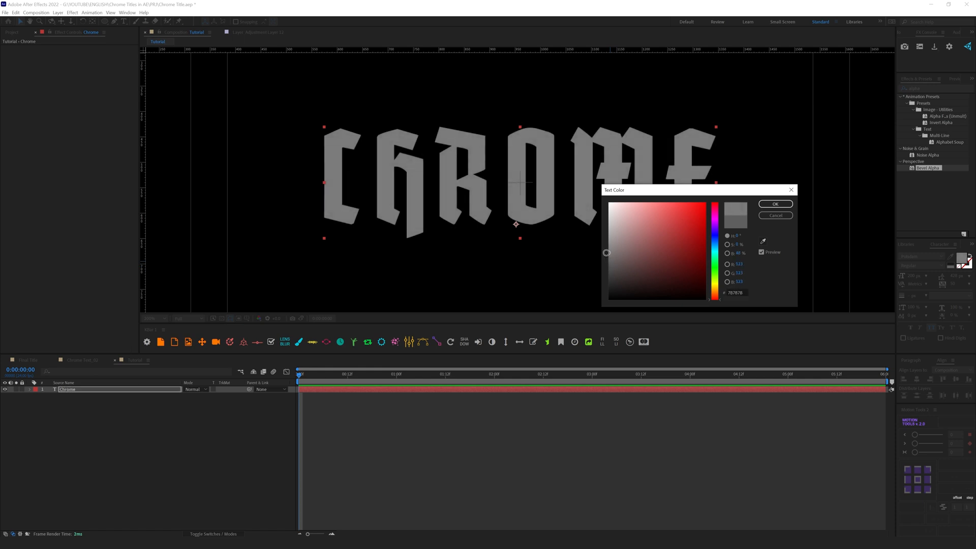
left_click(775, 203)
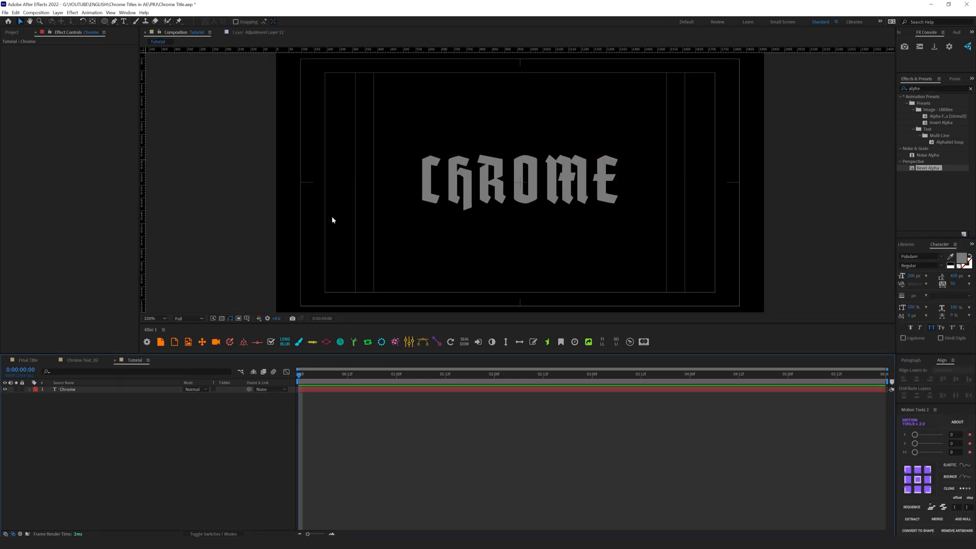
left_click(153, 318)
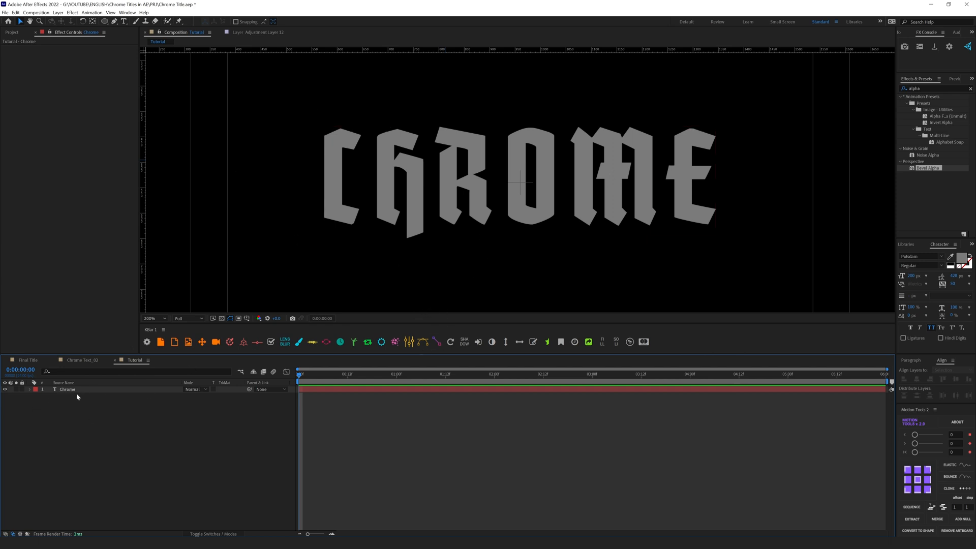
left_click(67, 389)
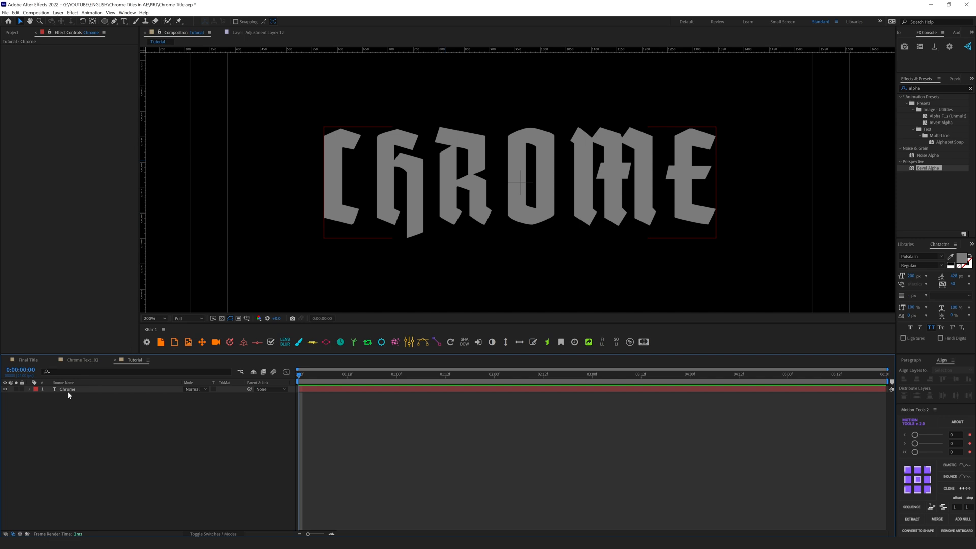
- Add a Bevel and Emboss layer style to the Chrome text layer
right_click(67, 389)
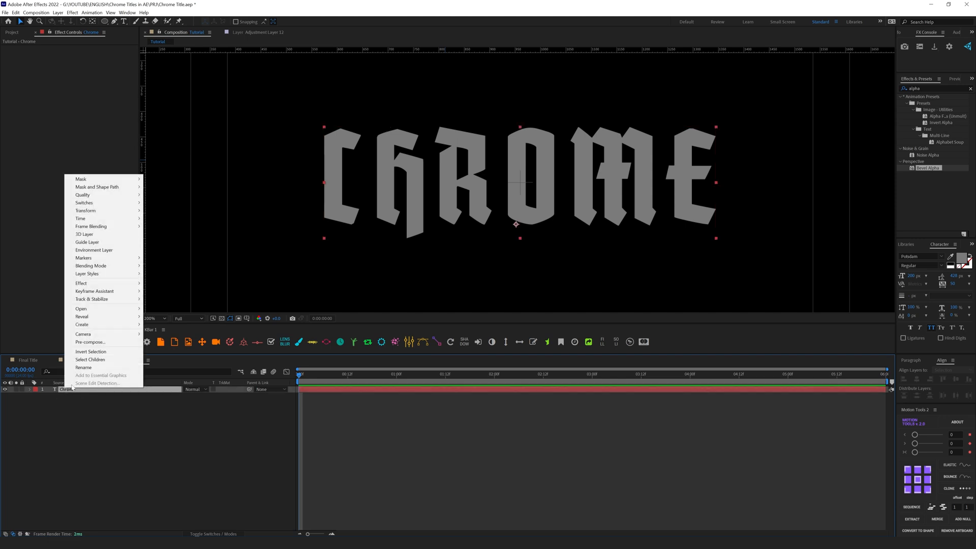
mouse_move(84, 234)
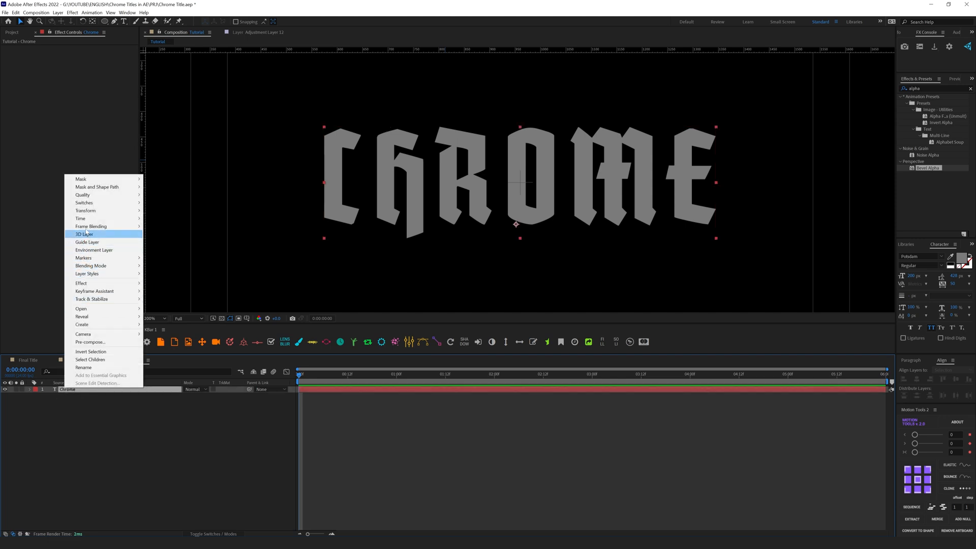
mouse_move(87, 273)
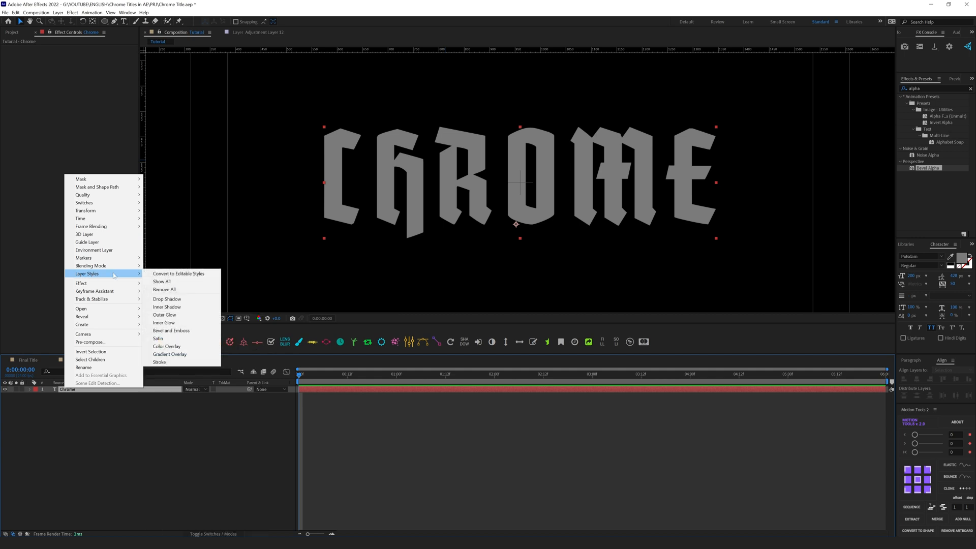
mouse_move(159, 338)
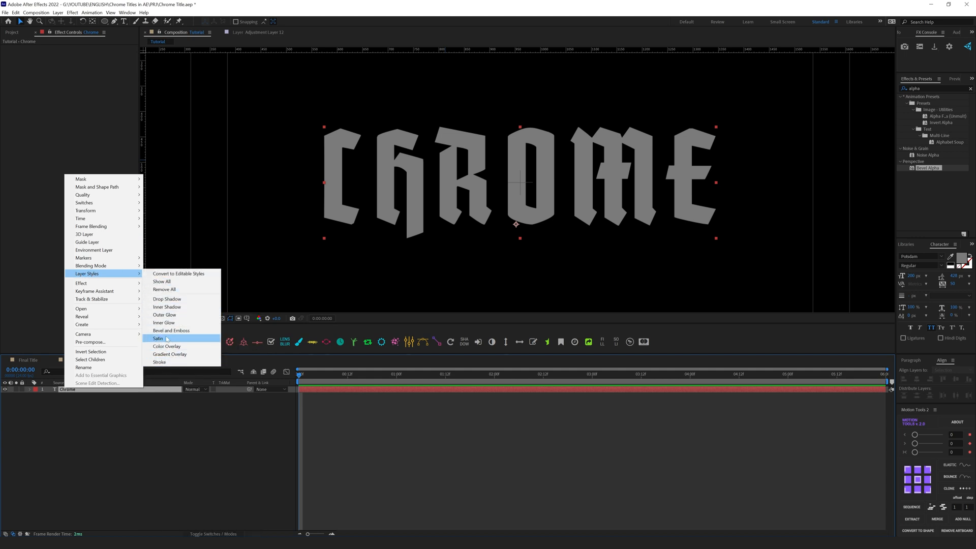
mouse_move(181, 331)
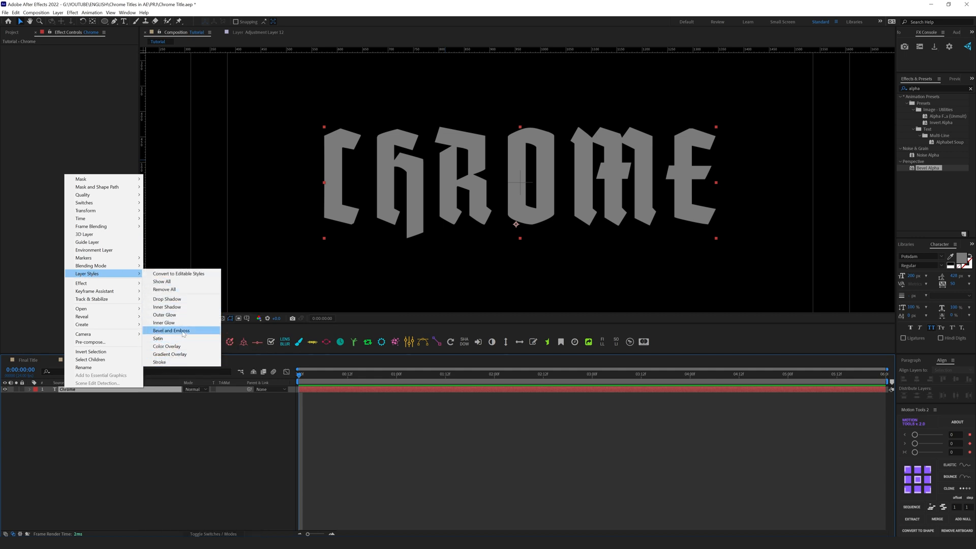
left_click(170, 330)
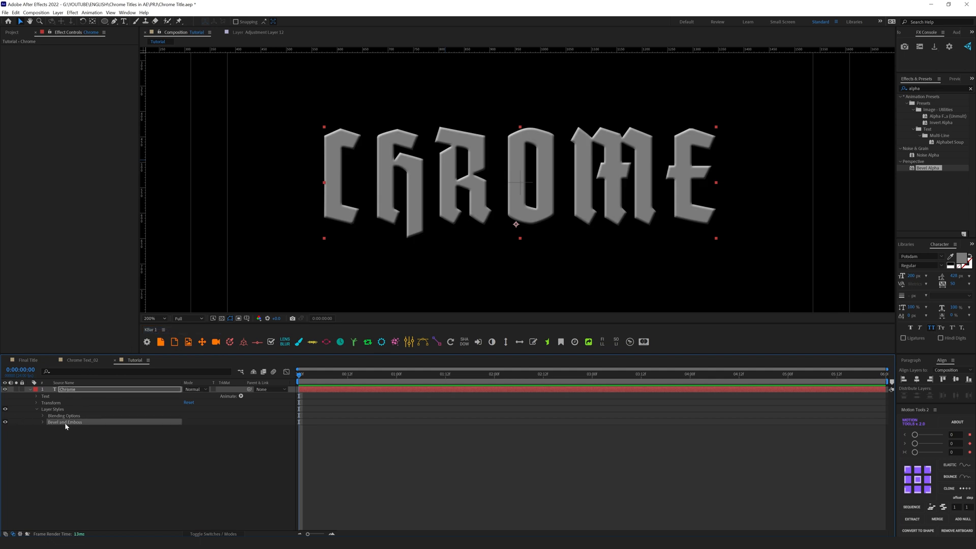
- Set the bevel technique to Chisel Hard with the direction kept Up
left_click(42, 422)
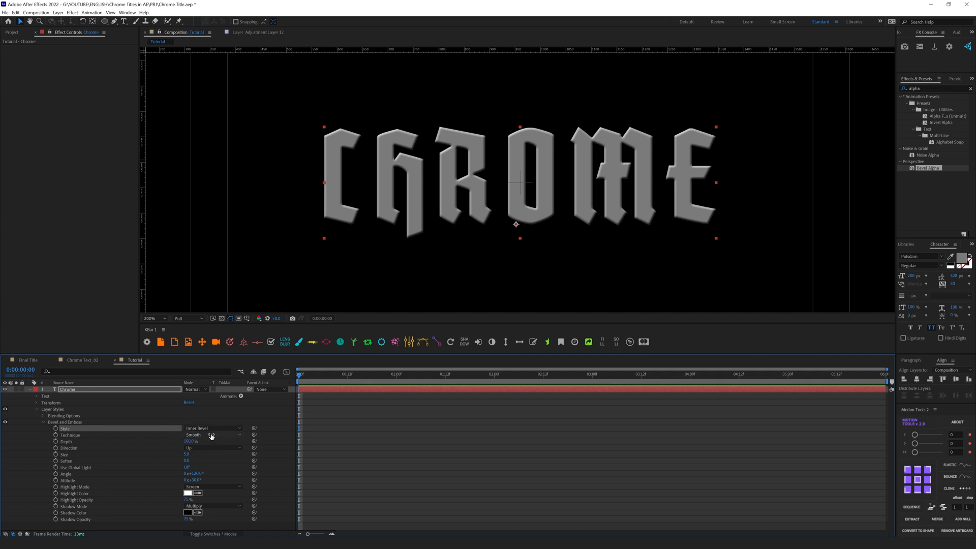
left_click(212, 434)
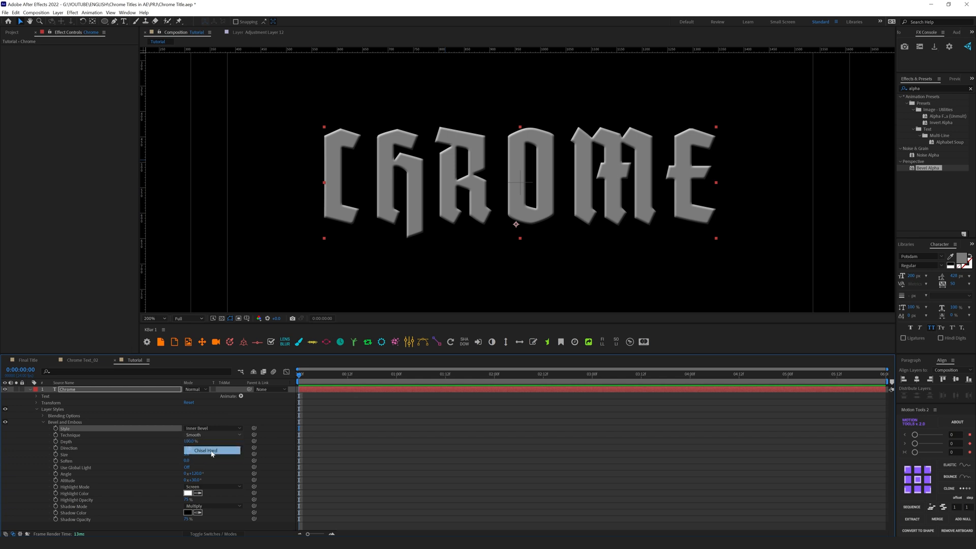
left_click(207, 450)
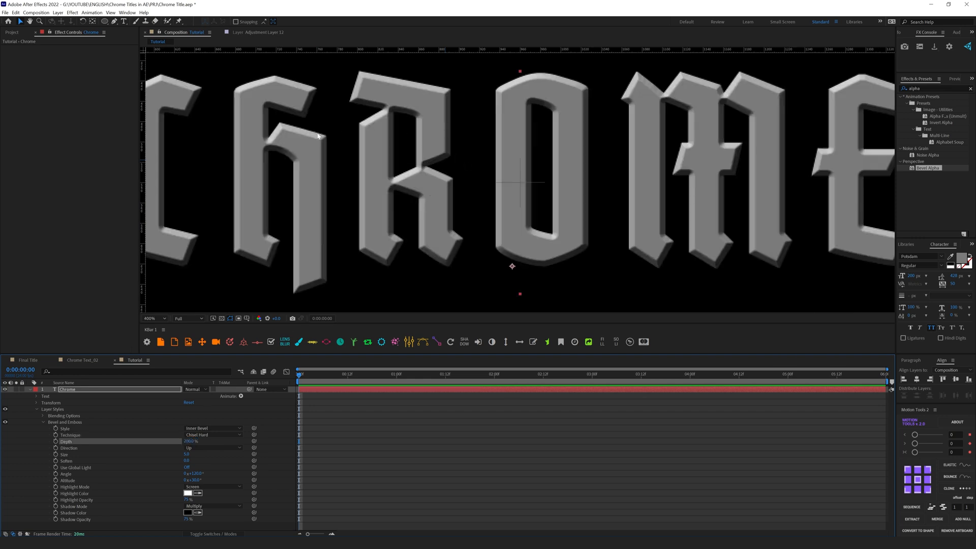
mouse_move(492, 234)
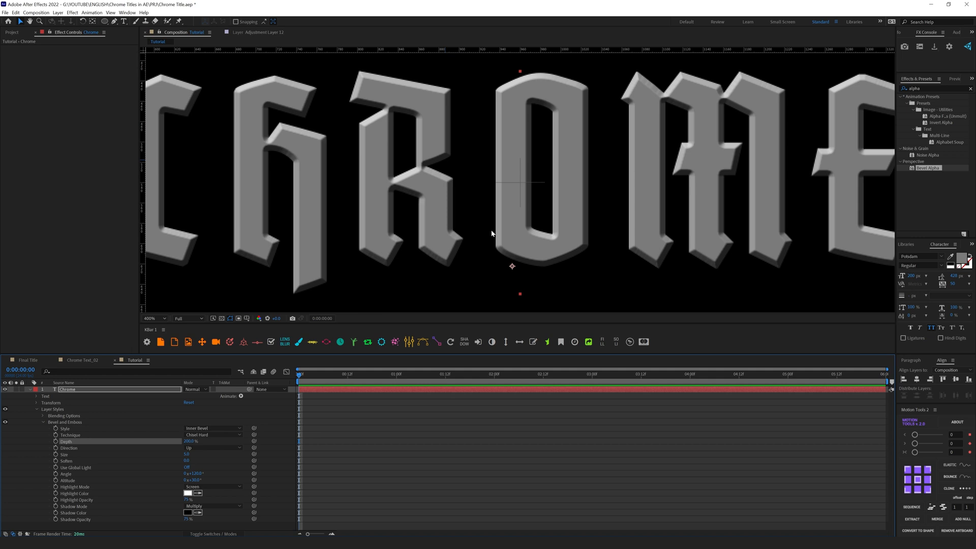
mouse_move(489, 216)
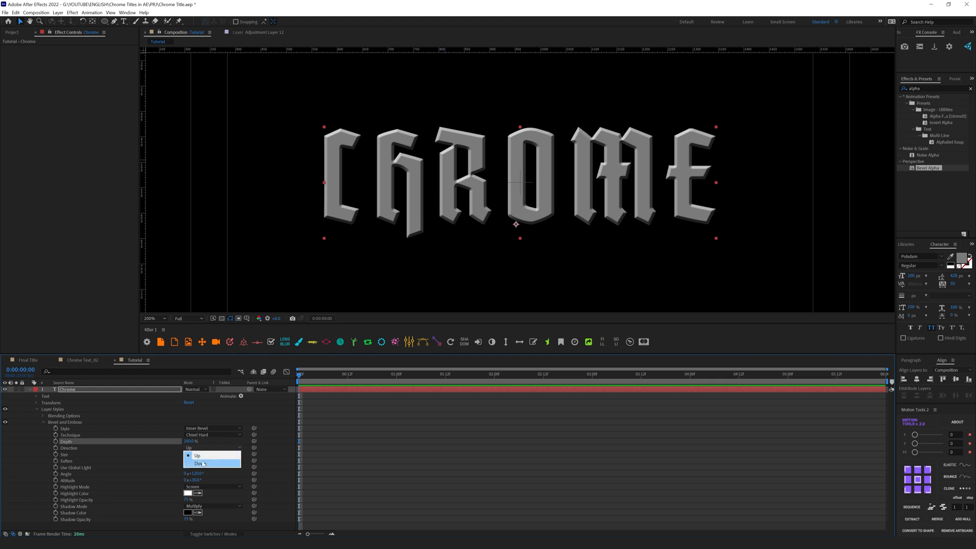
left_click(200, 464)
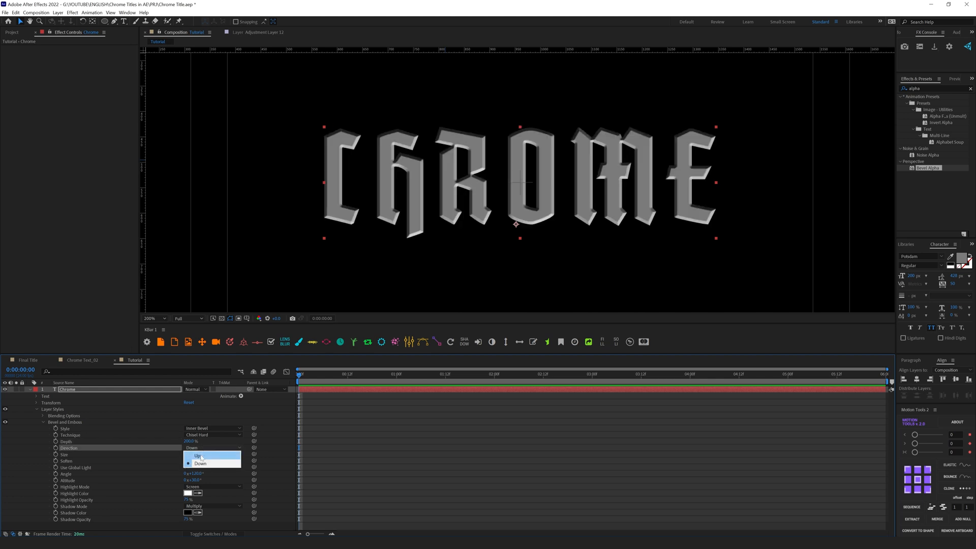
left_click(200, 456)
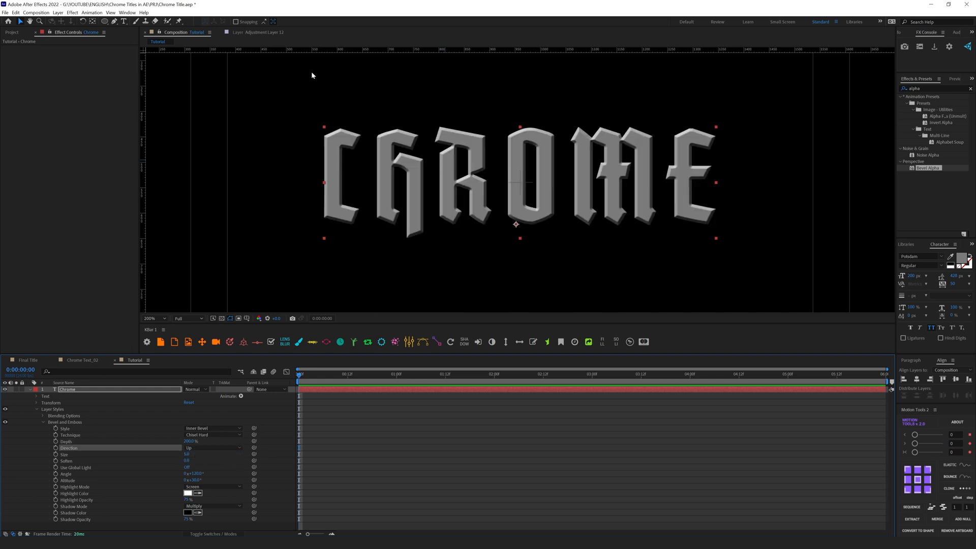
mouse_move(245, 57)
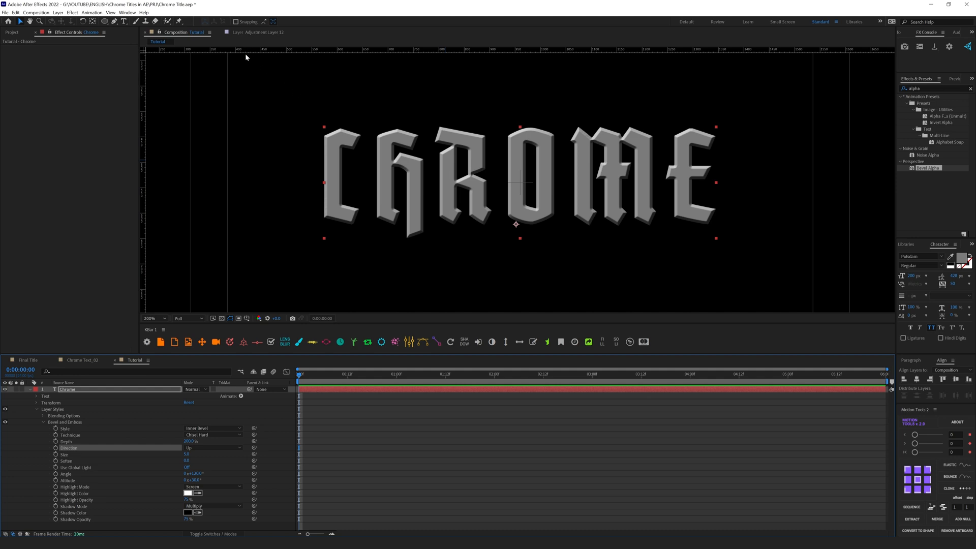
mouse_move(257, 197)
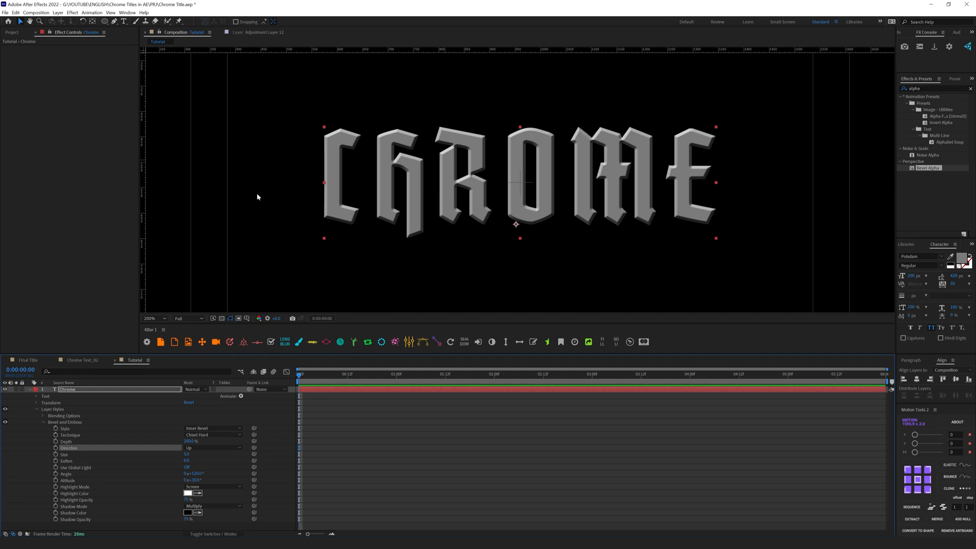
mouse_move(257, 56)
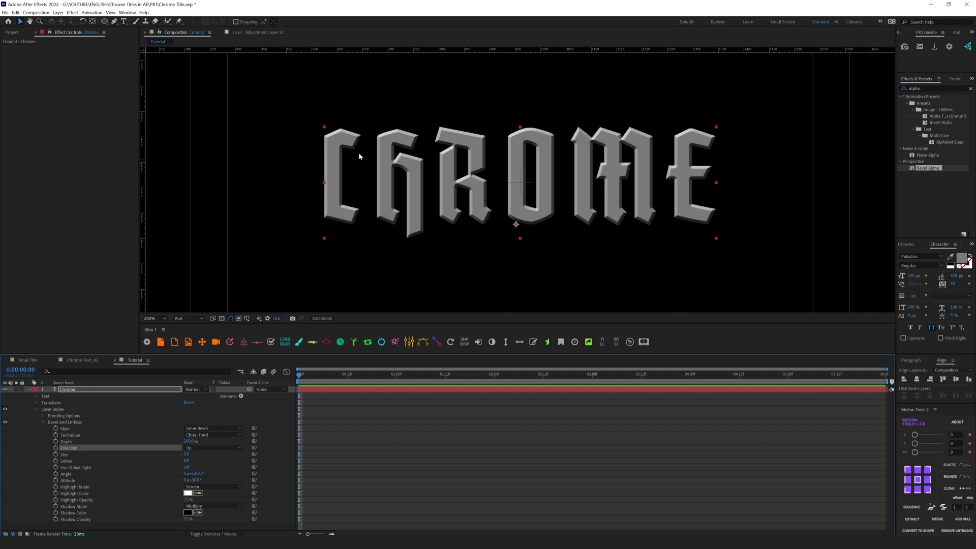
mouse_move(351, 108)
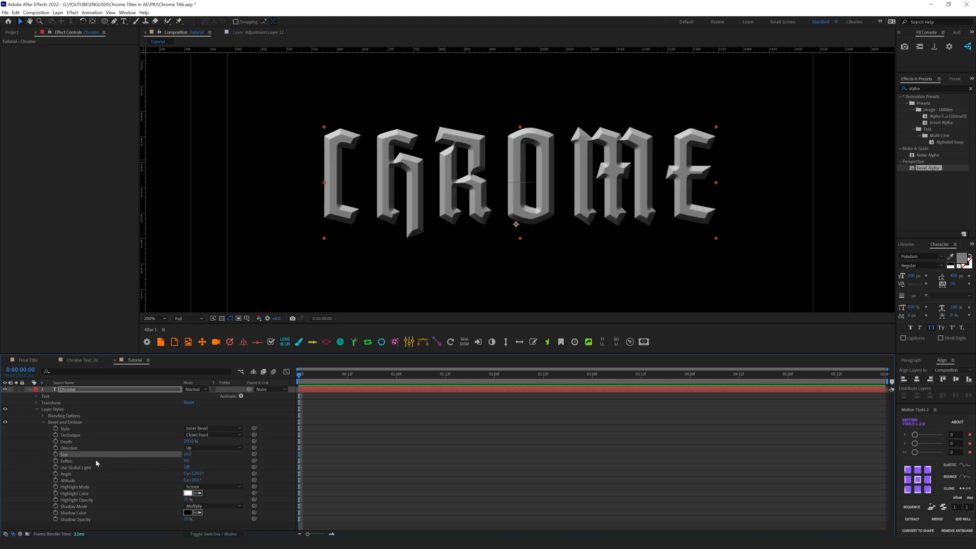
mouse_move(487, 243)
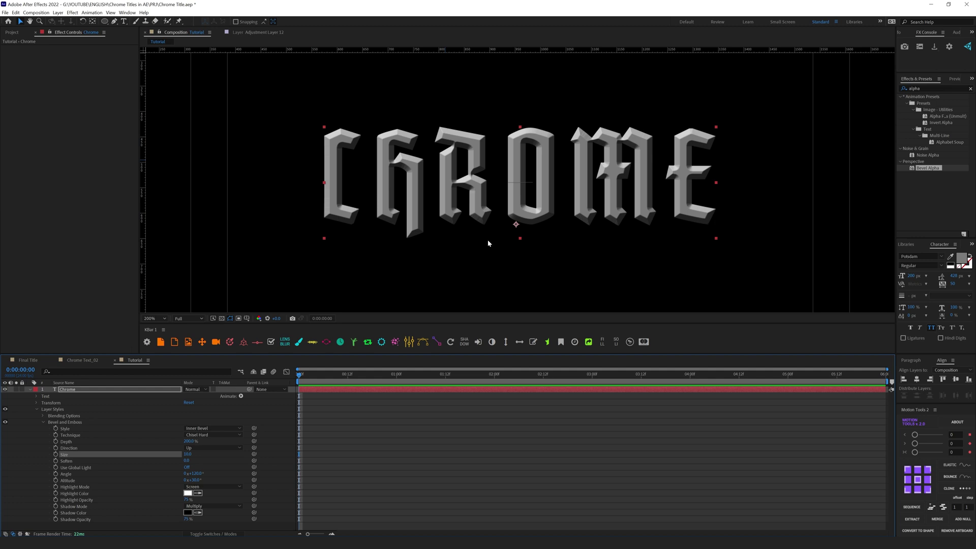
mouse_move(305, 216)
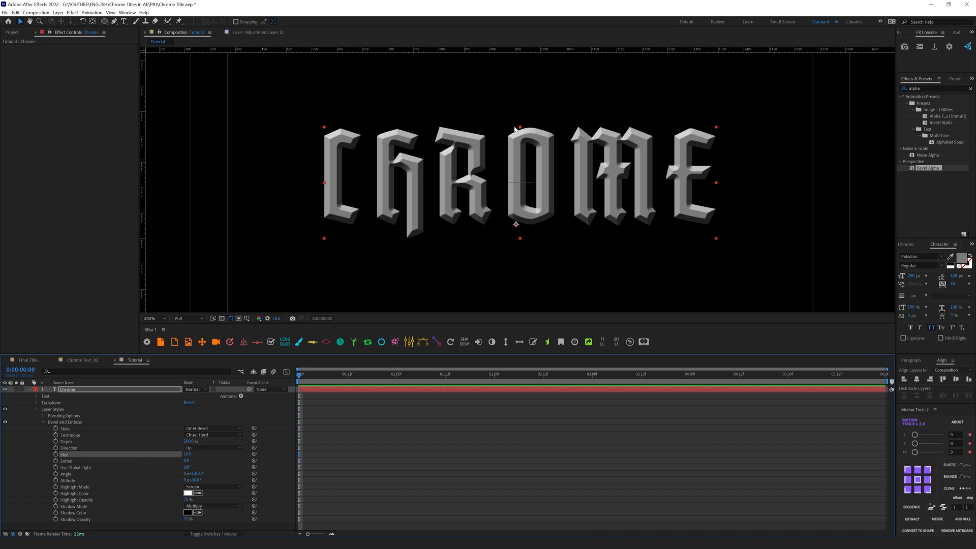
mouse_move(293, 254)
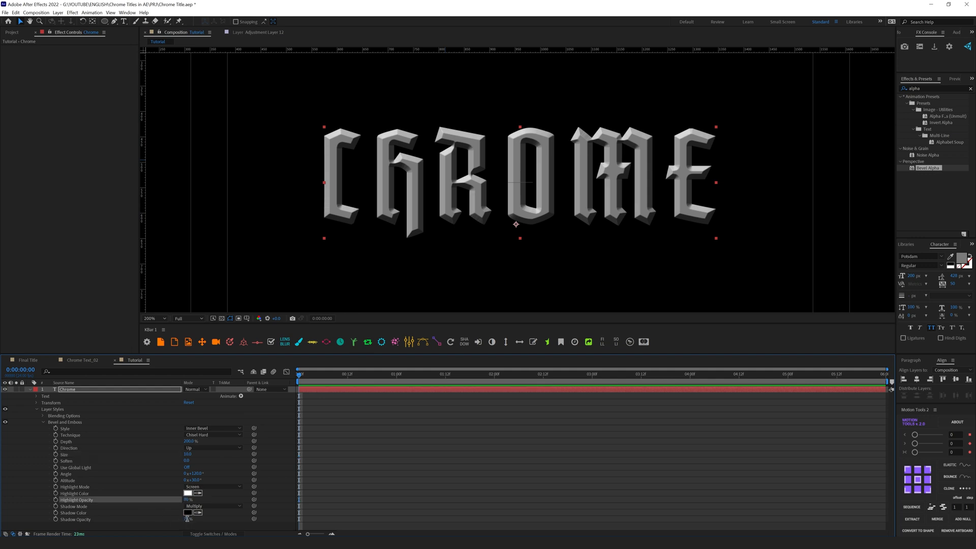
- Zoom the viewer to 400% to inspect the bevel edges, then back to 200%
left_click(151, 318)
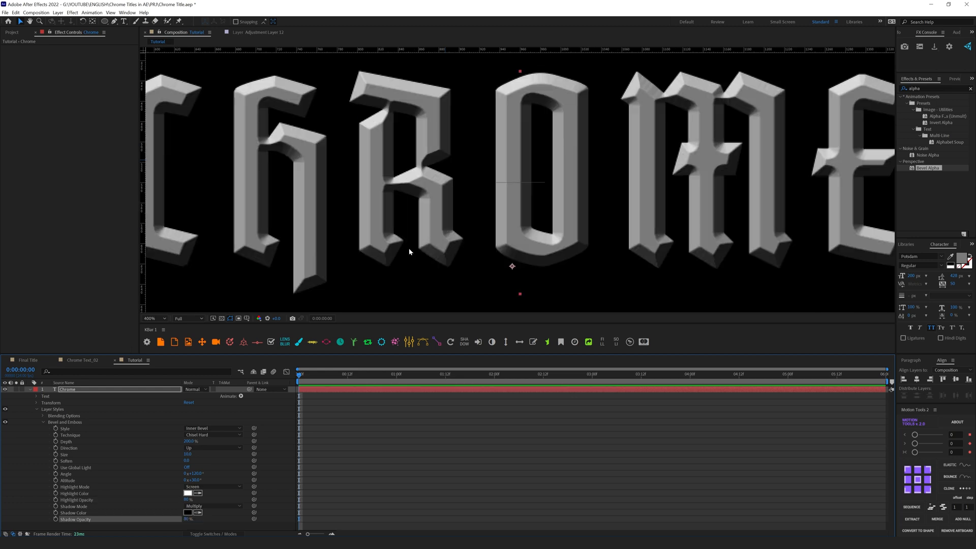
mouse_move(314, 91)
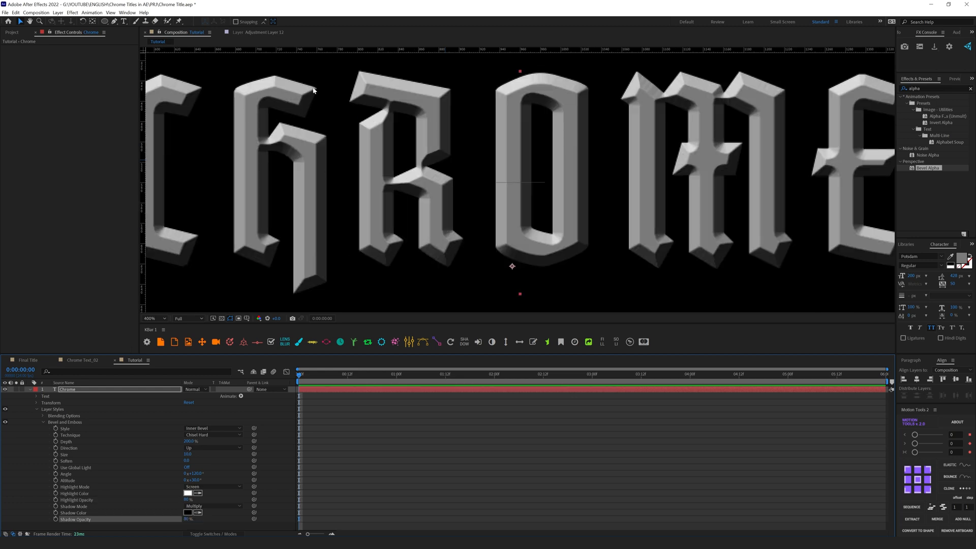
left_click(154, 318)
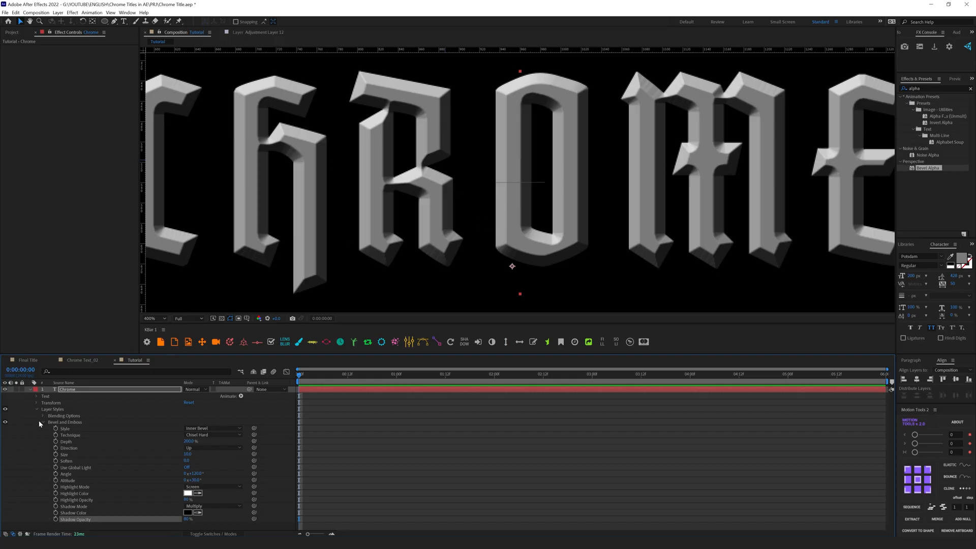
left_click(149, 318)
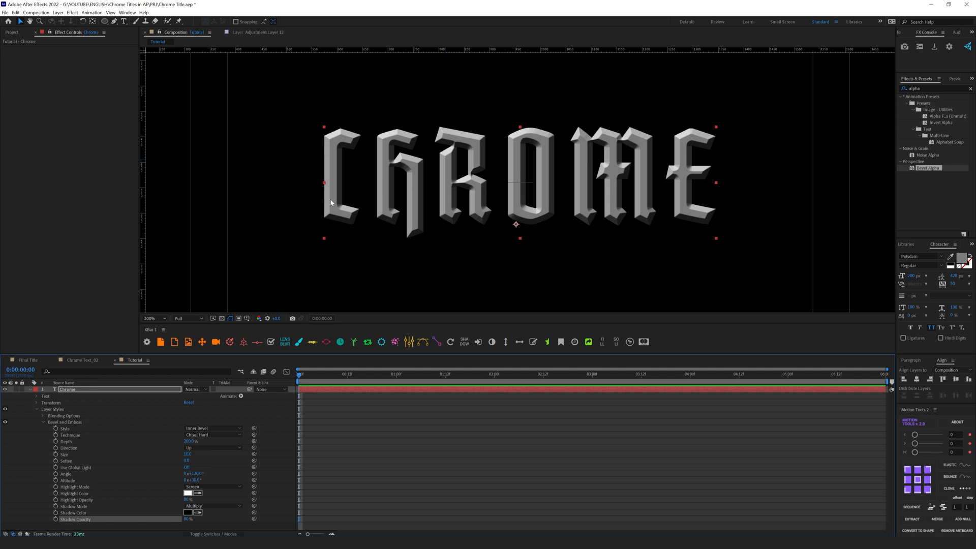
mouse_move(571, 242)
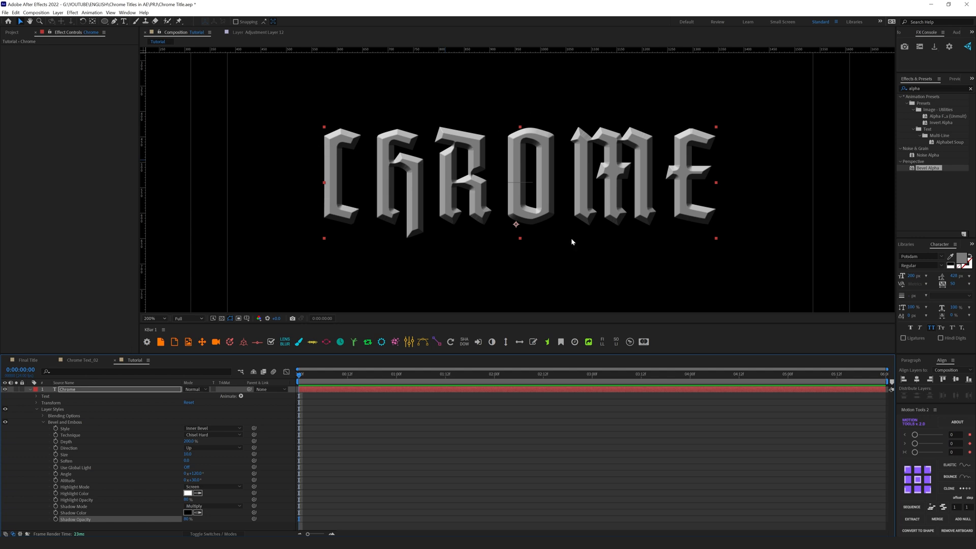
mouse_move(74, 394)
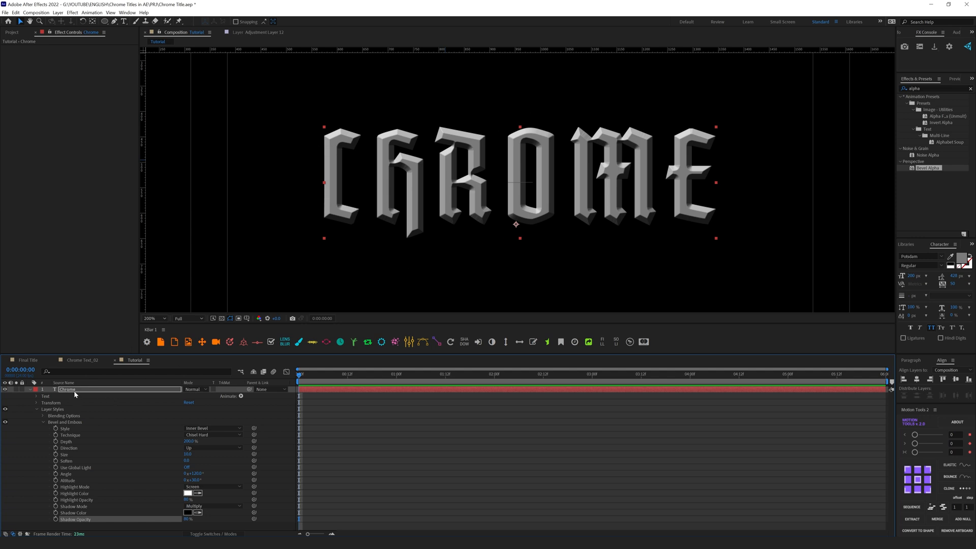
- Add an Inner Glow layer style in light blue and enlarge its size
right_click(67, 389)
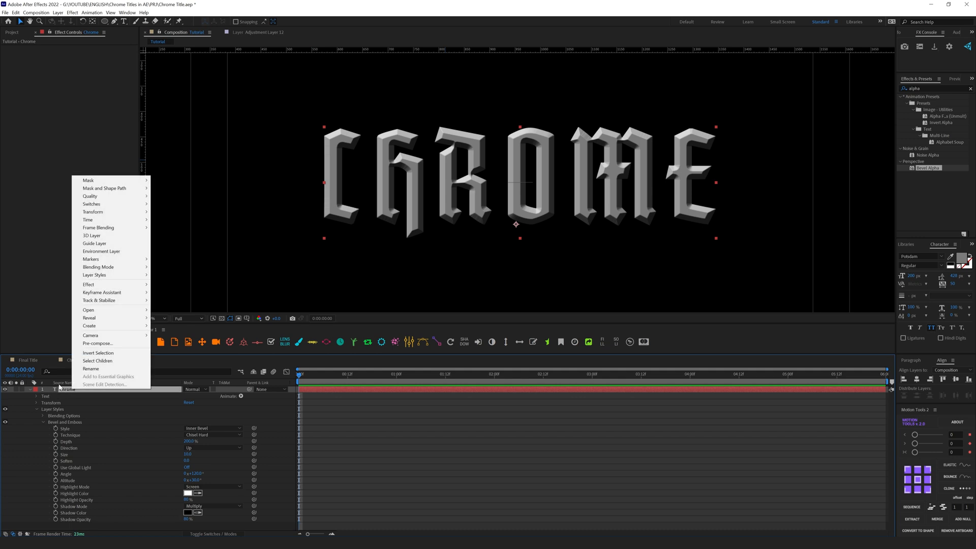
mouse_move(95, 275)
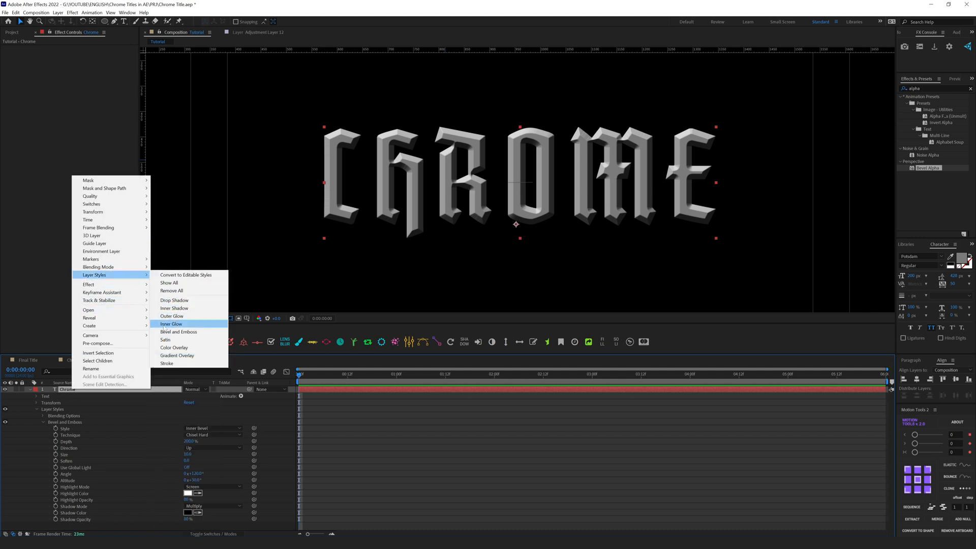
left_click(170, 324)
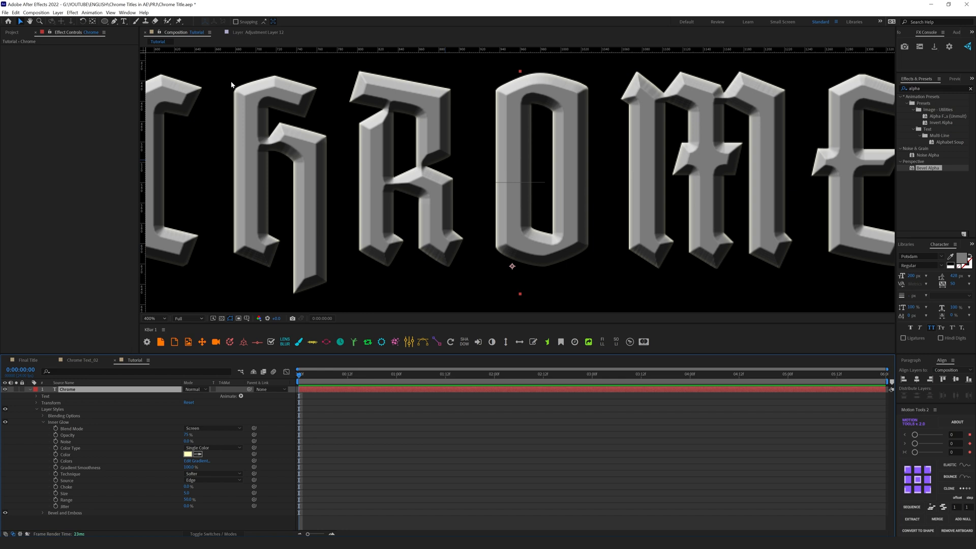
left_click(187, 454)
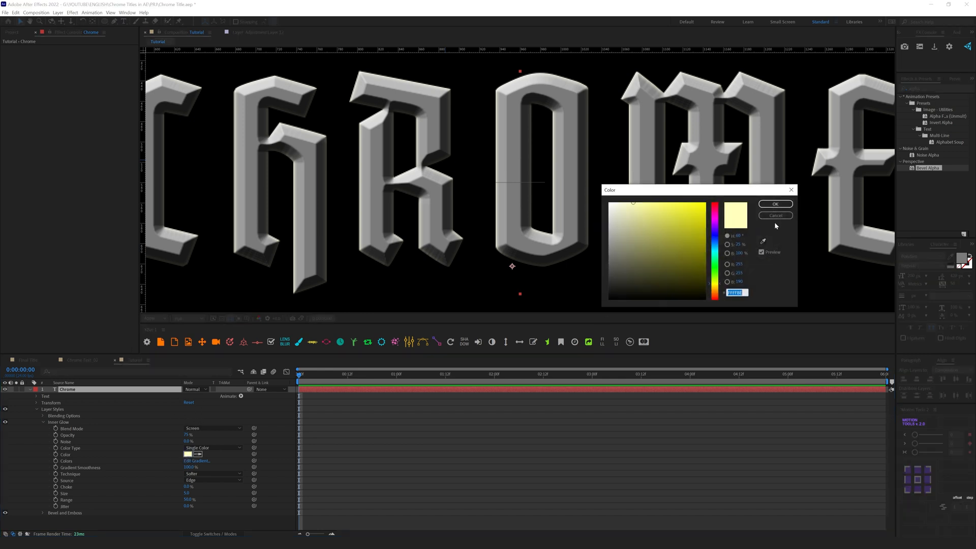
left_click(715, 215)
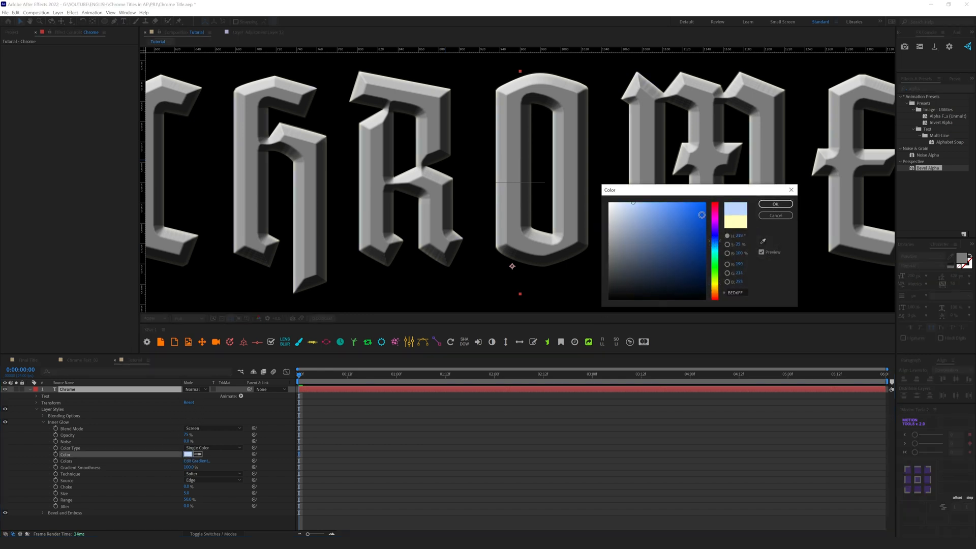
left_click(774, 204)
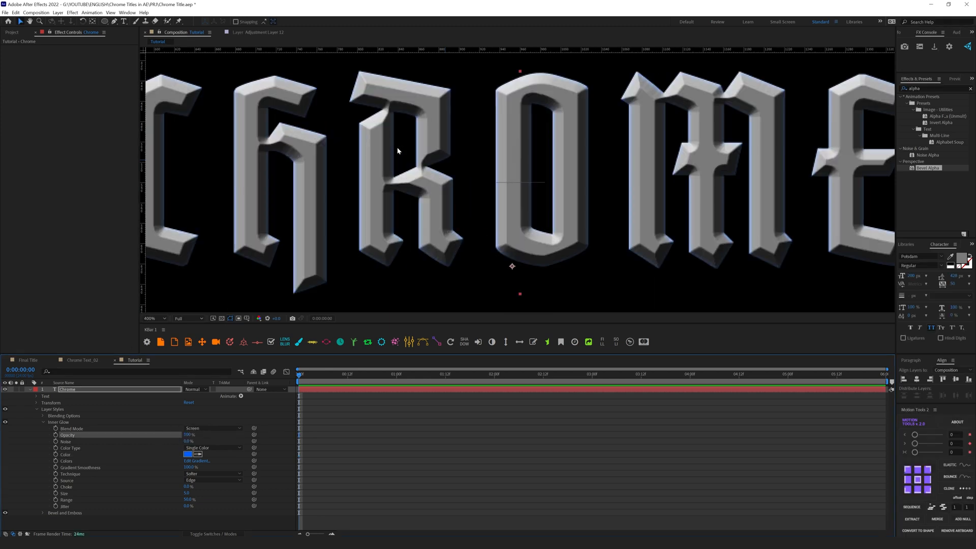
double_click(189, 493)
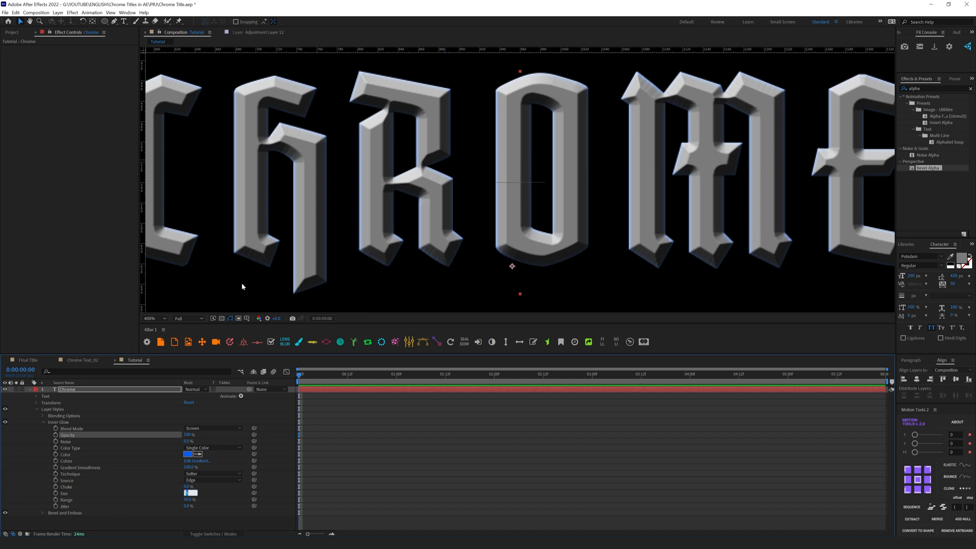
mouse_move(228, 501)
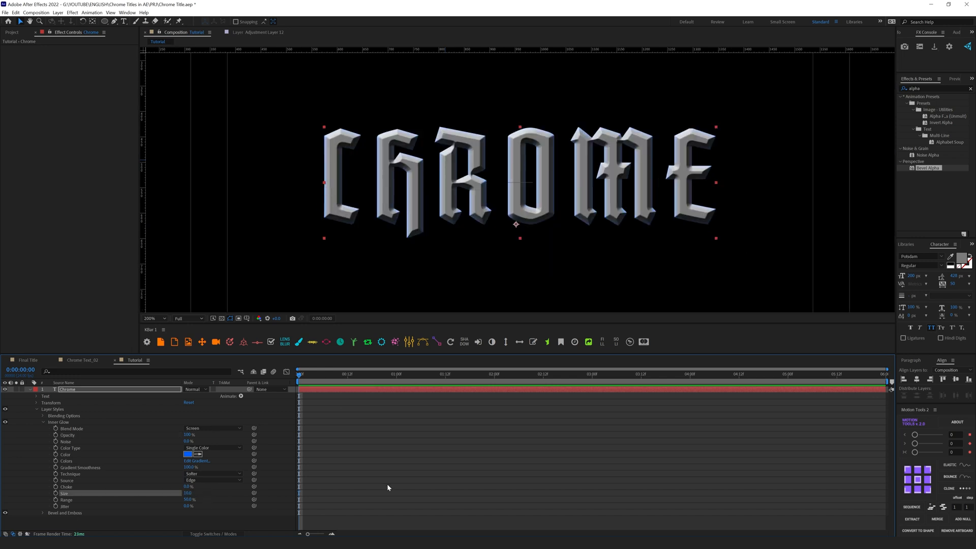
- Deselect the text layer to prepare for adding a new layer
left_click(252, 241)
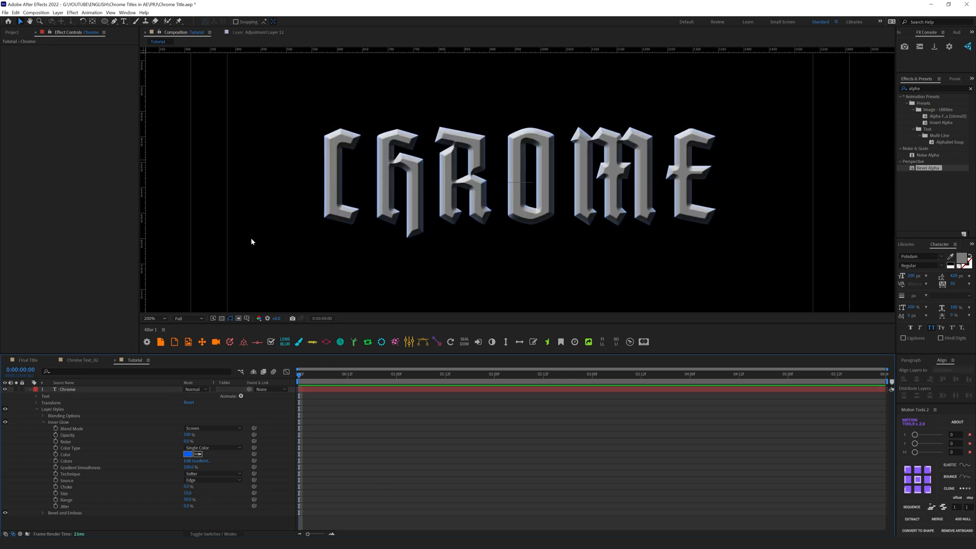
mouse_move(304, 142)
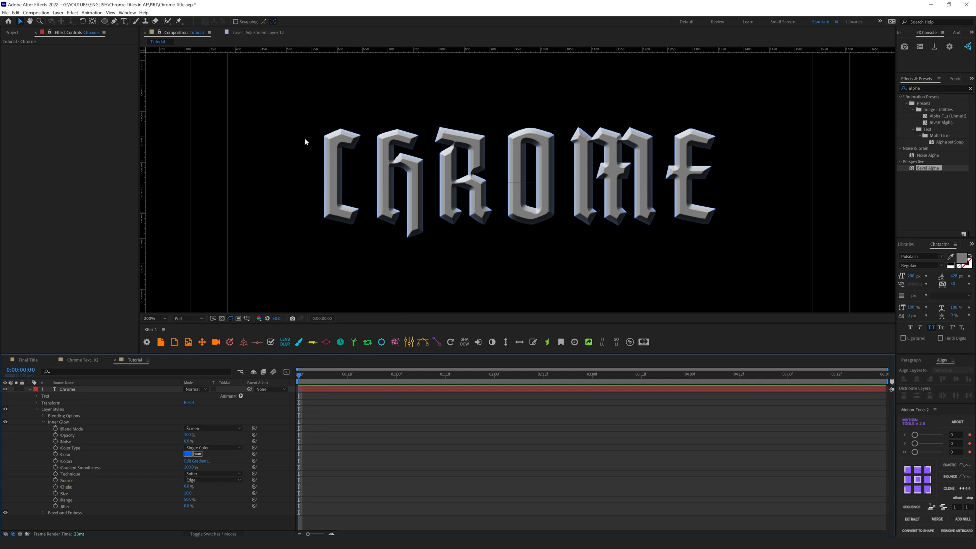
mouse_move(264, 181)
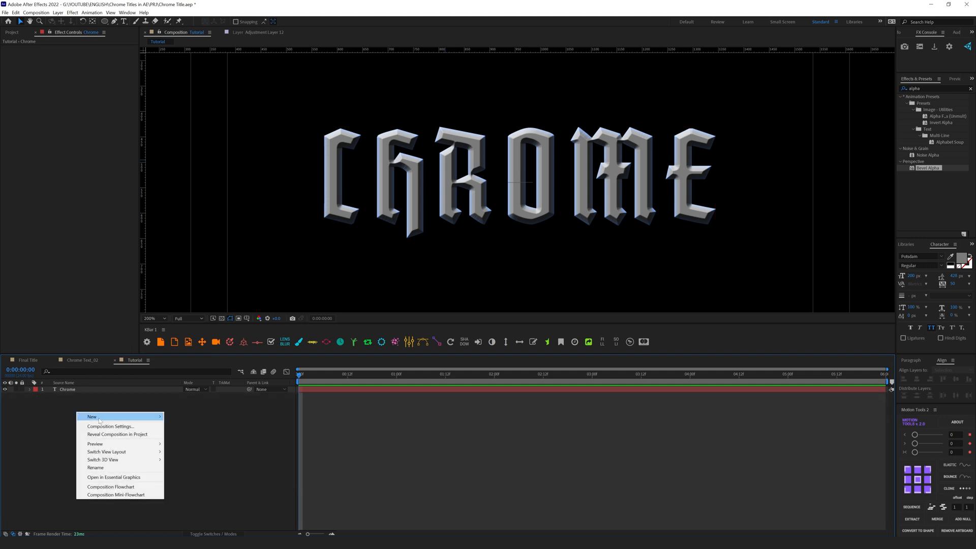
- Create a black solid named Noise and apply Fractal Noise with its transform expanded
left_click(91, 417)
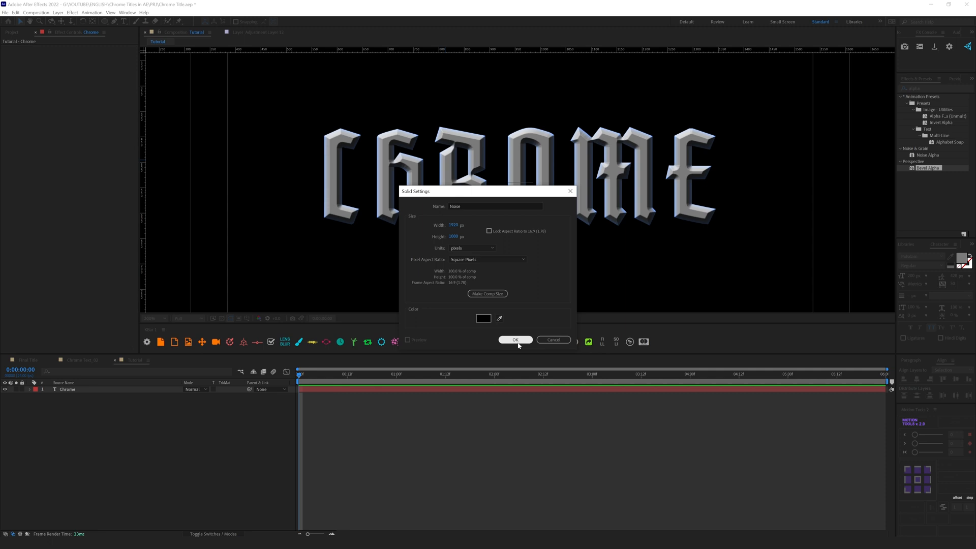
left_click(514, 339)
type("fract")
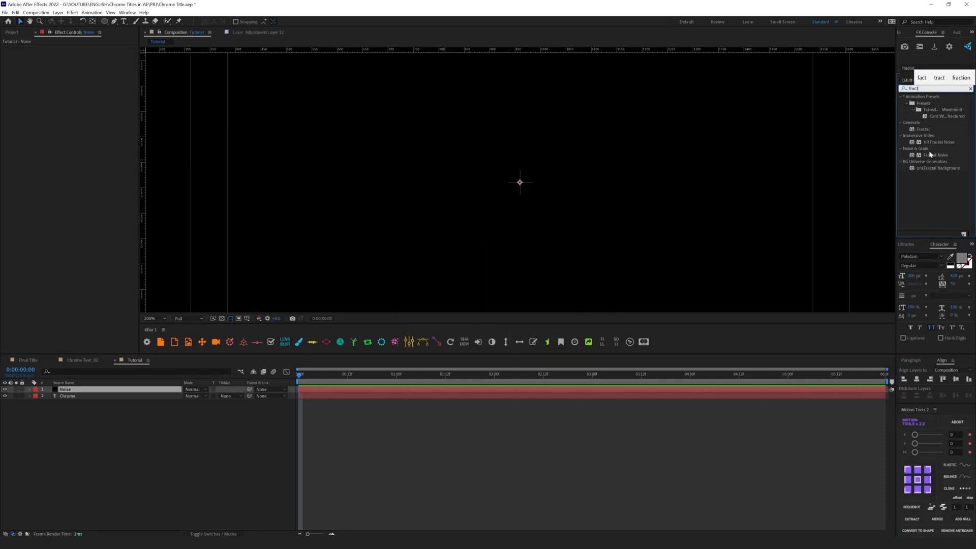
double_click(933, 154)
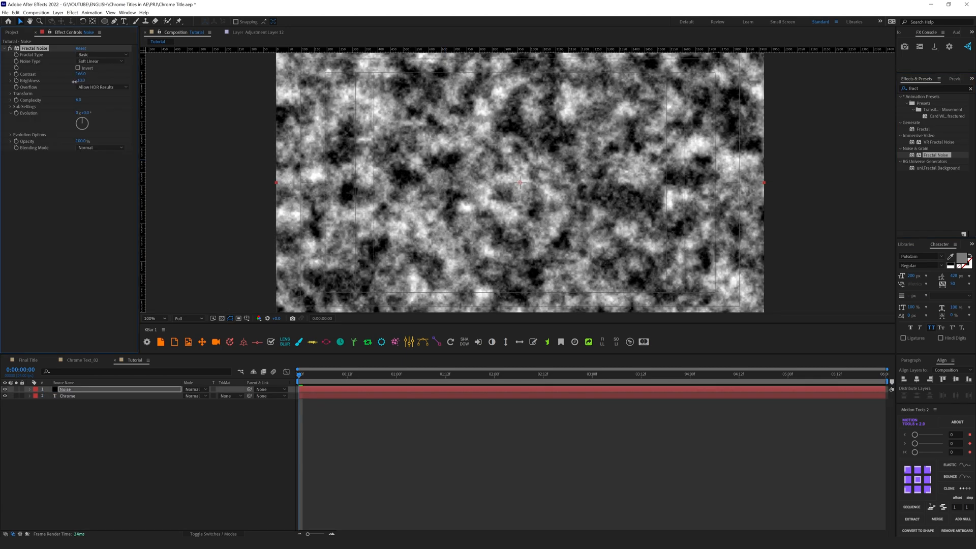
left_click(10, 94)
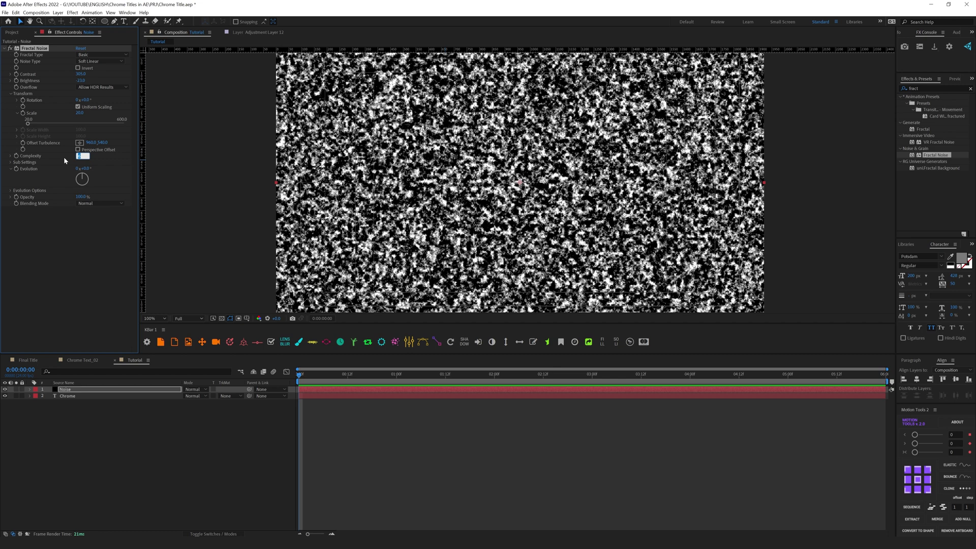
mouse_move(88, 180)
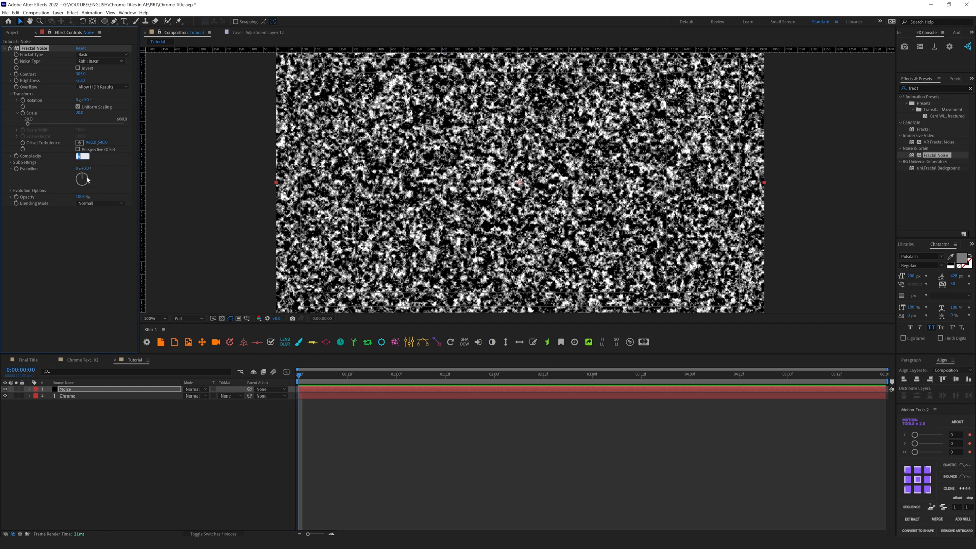
left_click(155, 318)
type("vector")
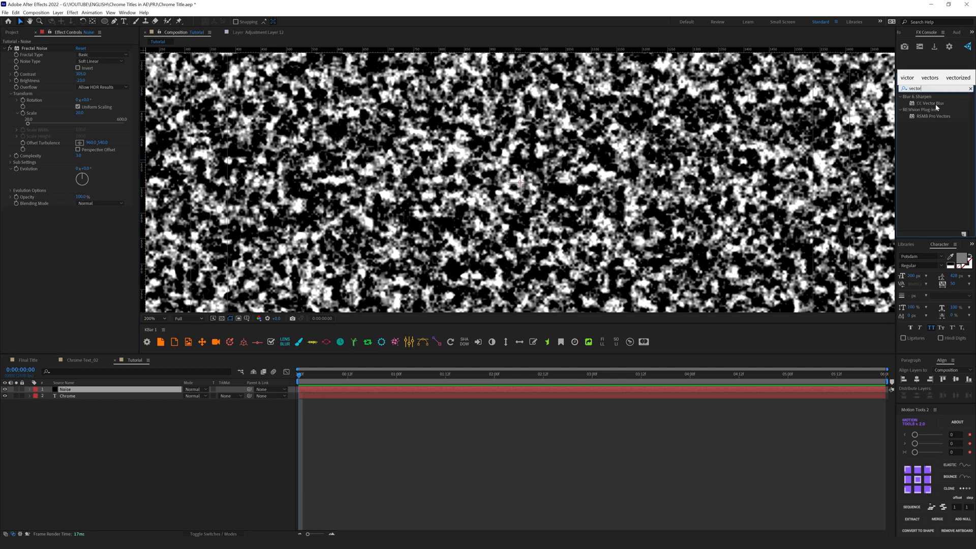
- Apply CC Vector Blur to the Noise layer and adjust its Amount value
double_click(929, 103)
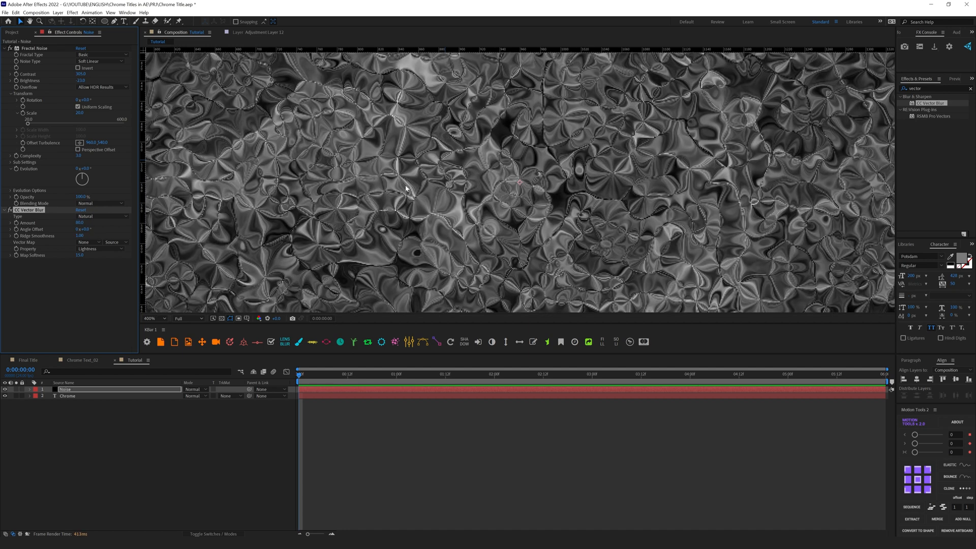
mouse_move(281, 202)
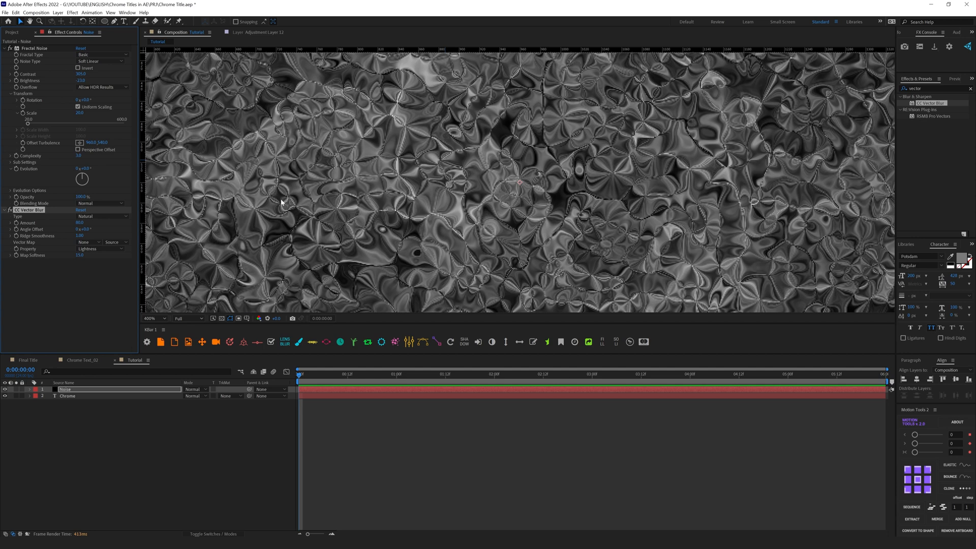
mouse_move(459, 174)
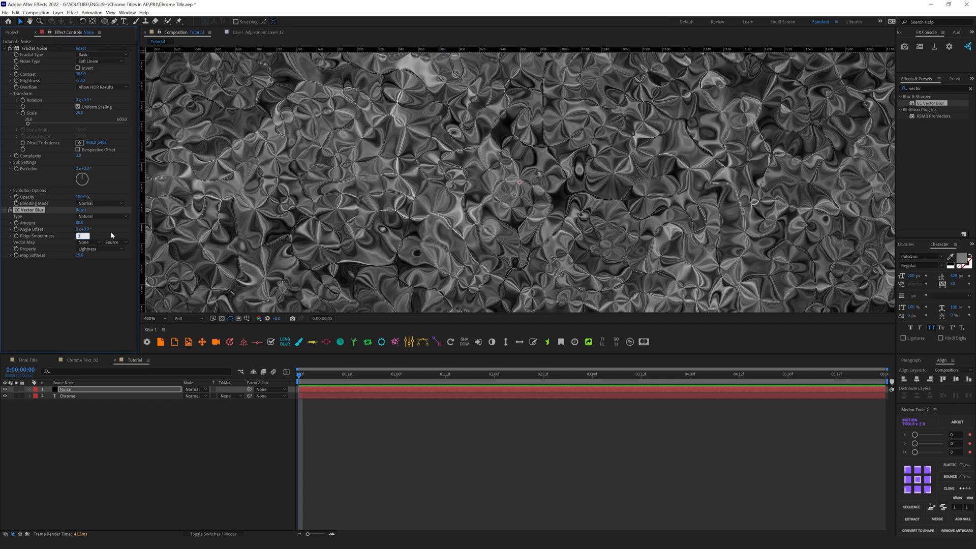
left_click(164, 318)
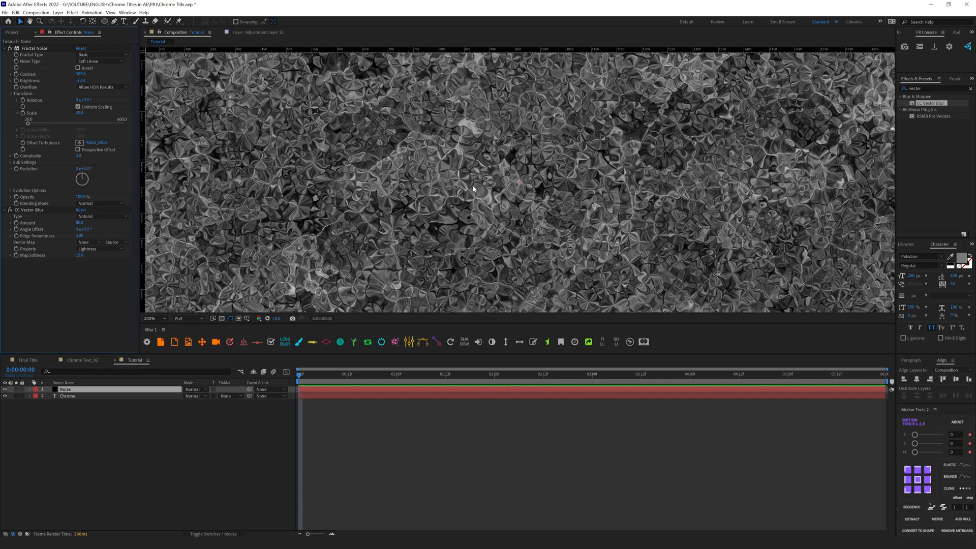
left_click(157, 318)
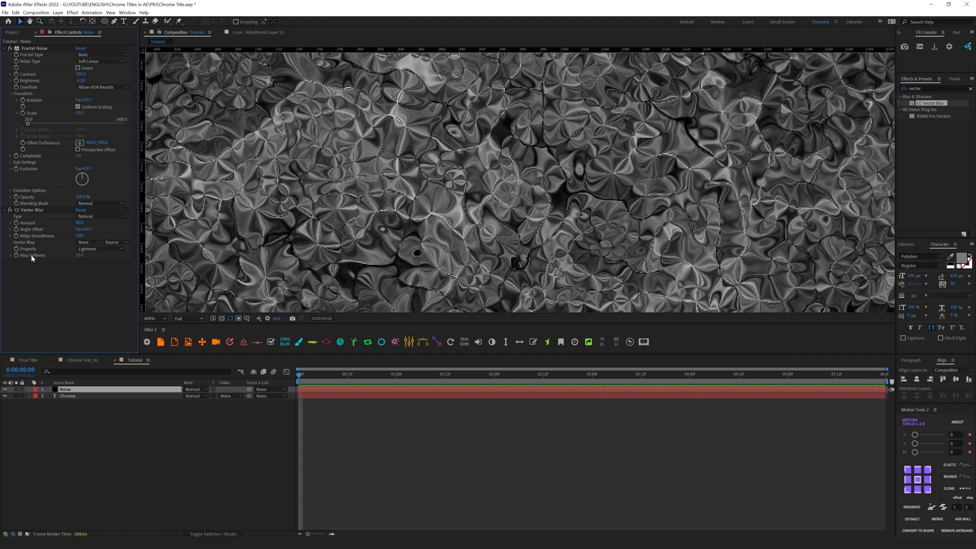
- Set the blur's Vector Map to the Chrome layer with Effects & Masks, Type Direction Fading
left_click(84, 242)
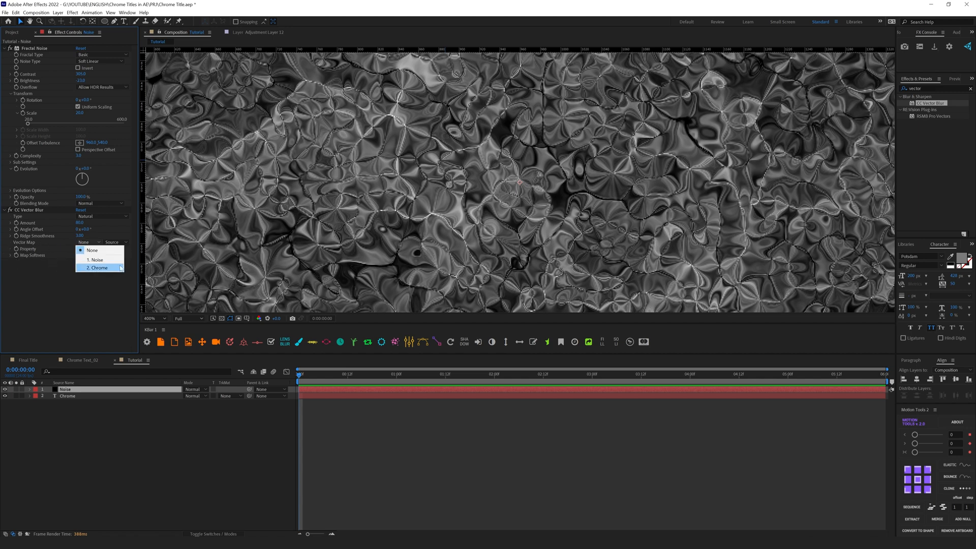
left_click(99, 267)
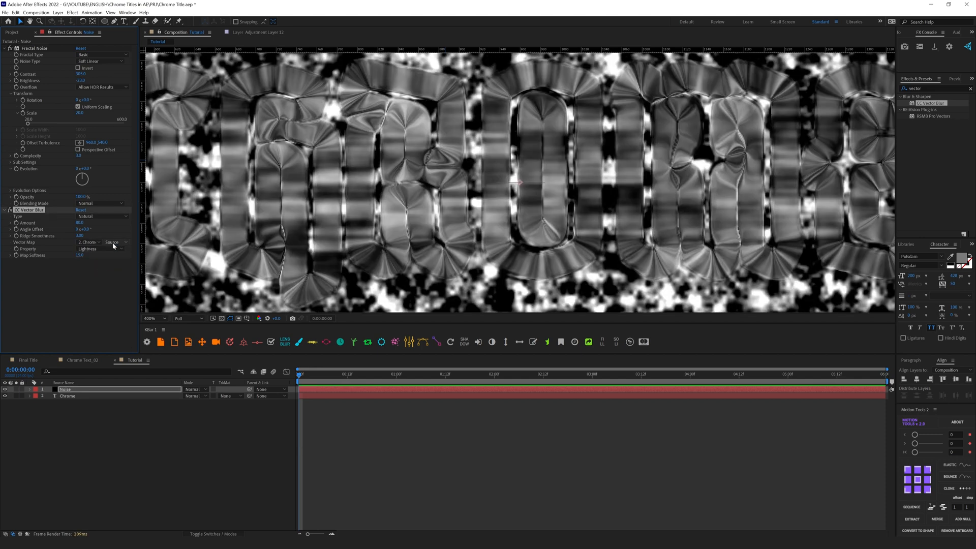
left_click(114, 242)
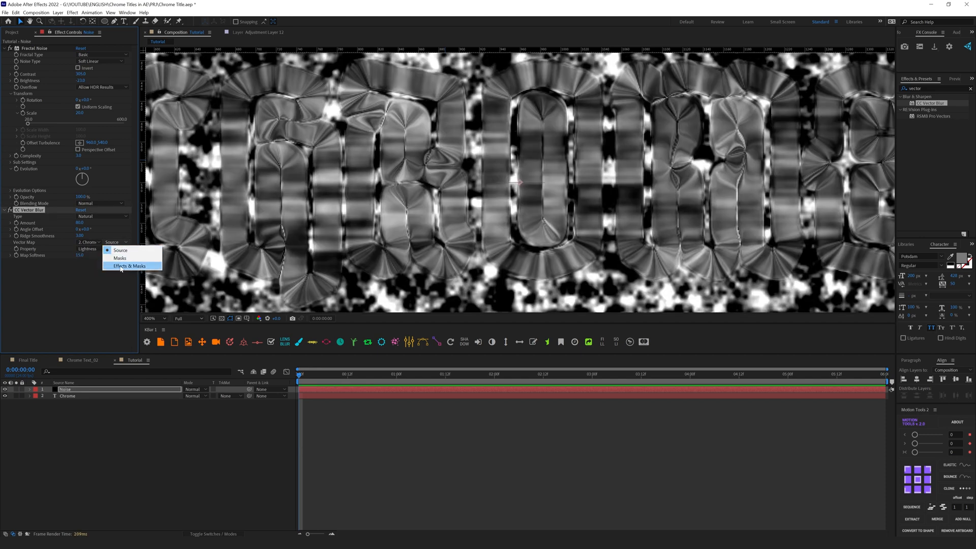
left_click(130, 265)
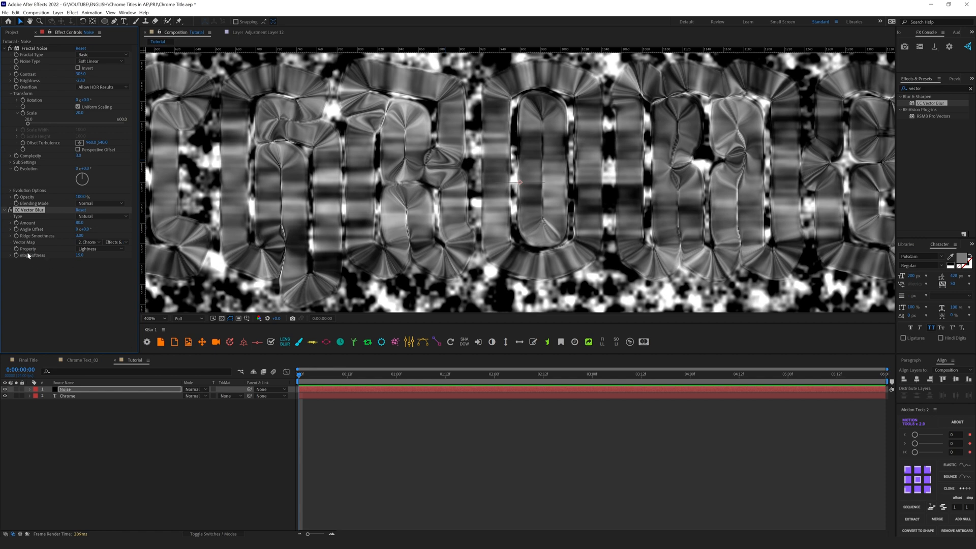
mouse_move(60, 262)
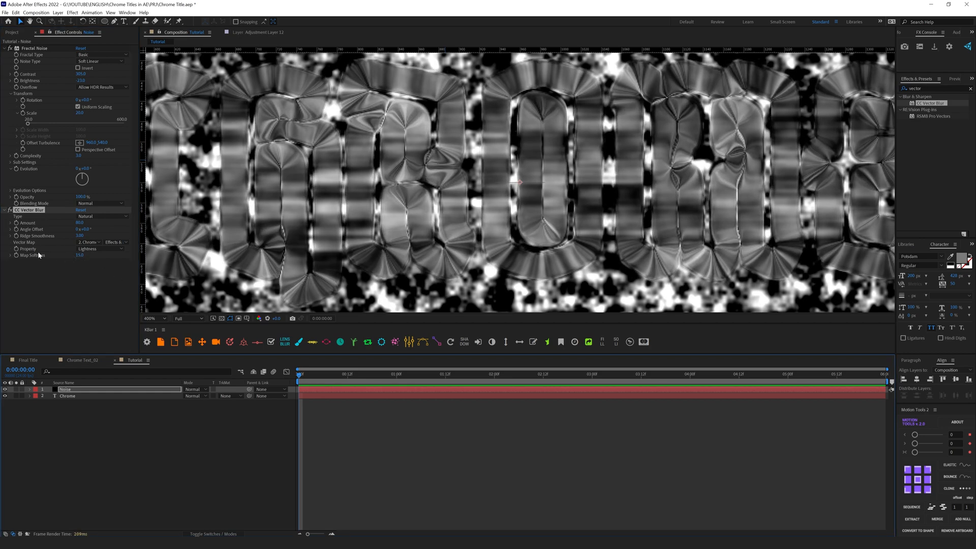
mouse_move(96, 220)
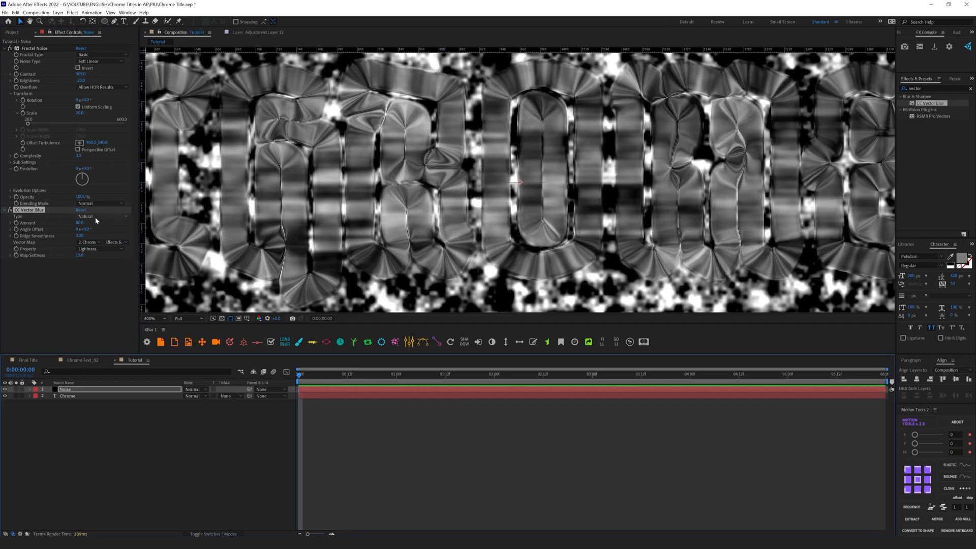
left_click(100, 216)
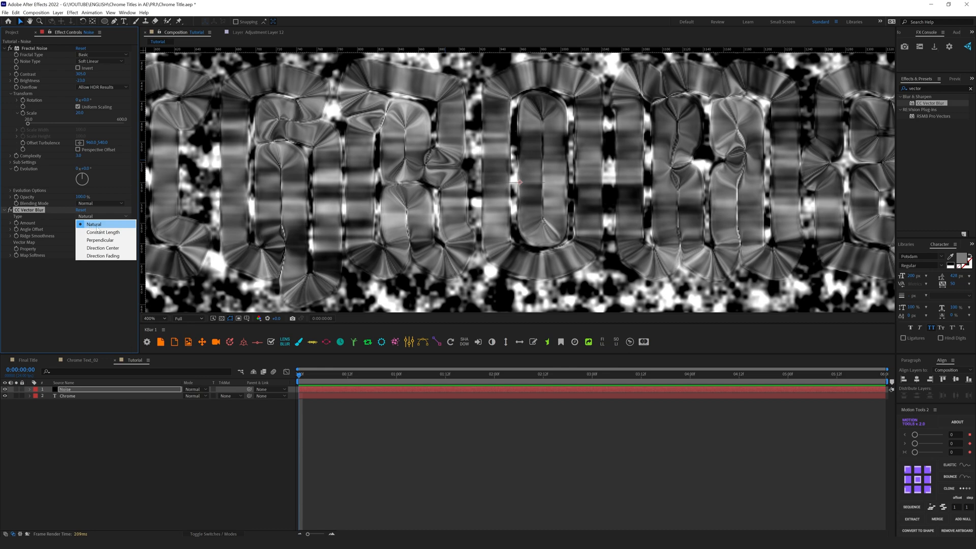
mouse_move(102, 257)
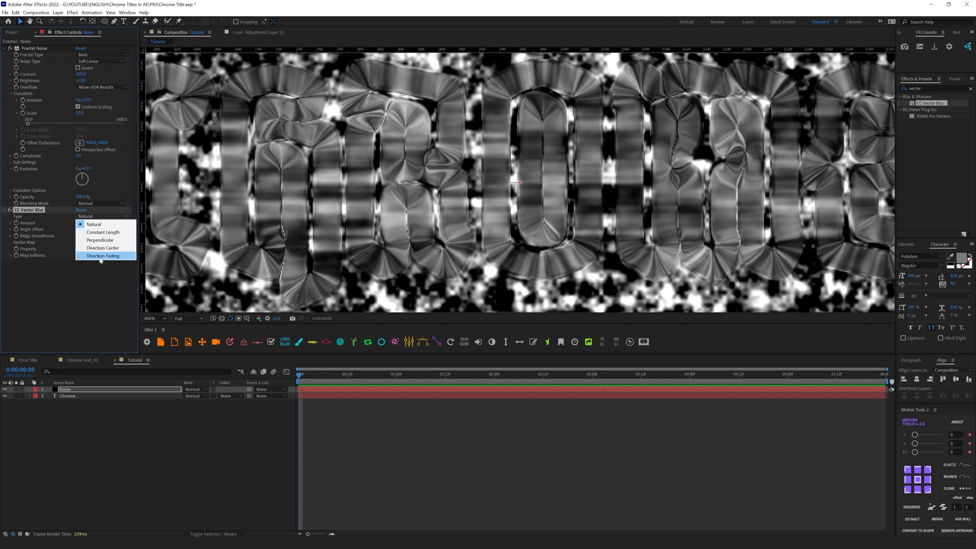
left_click(103, 255)
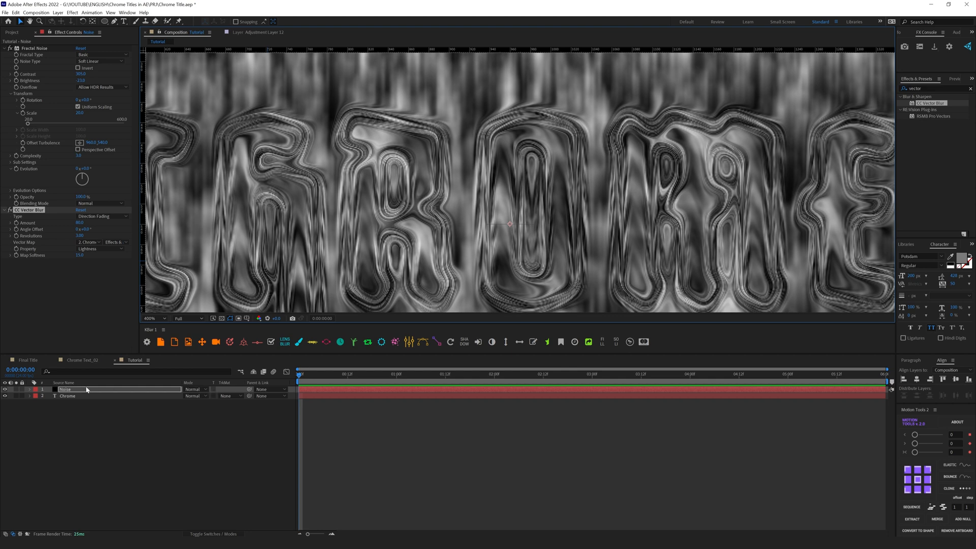
mouse_move(56, 389)
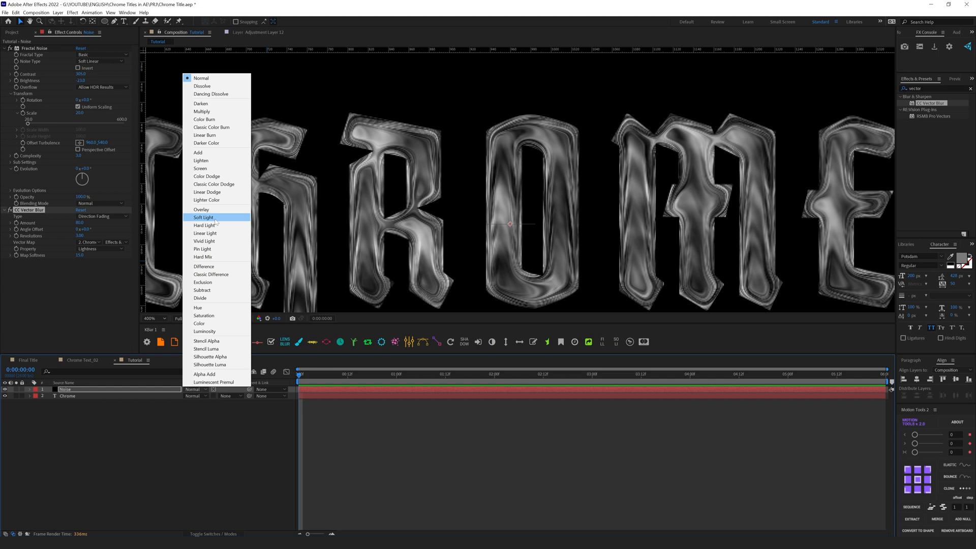
mouse_move(205, 225)
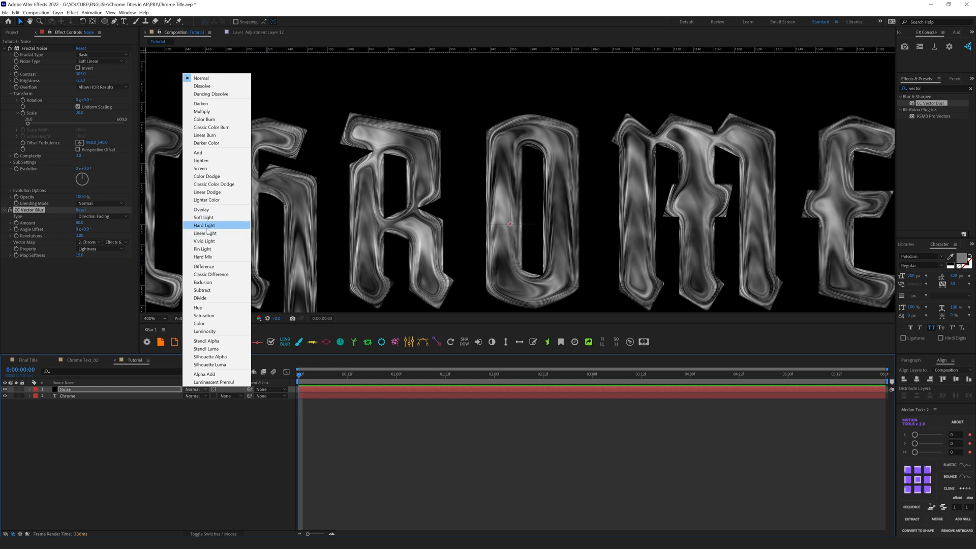
- Blend the Noise layer in Hard Light and turn the transparency grid back to black
left_click(203, 225)
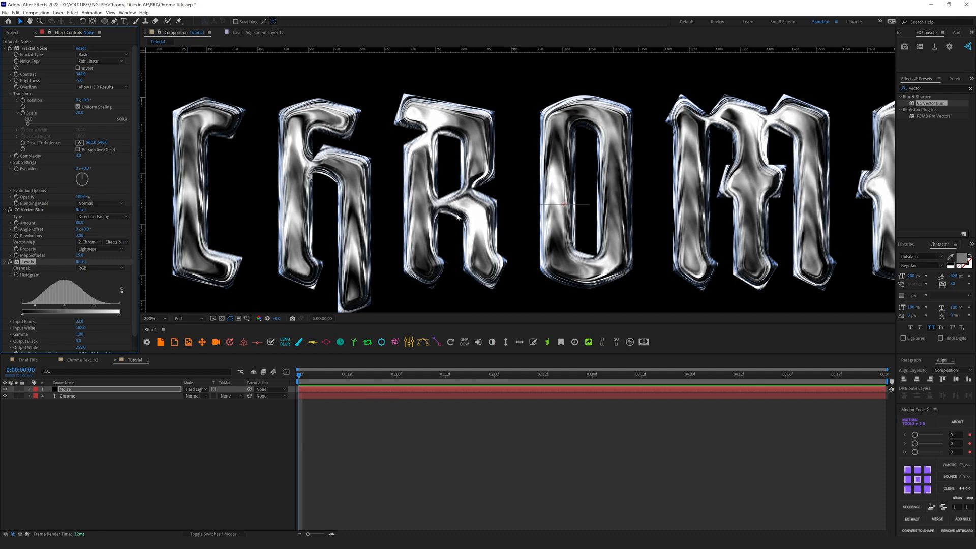
left_click(147, 318)
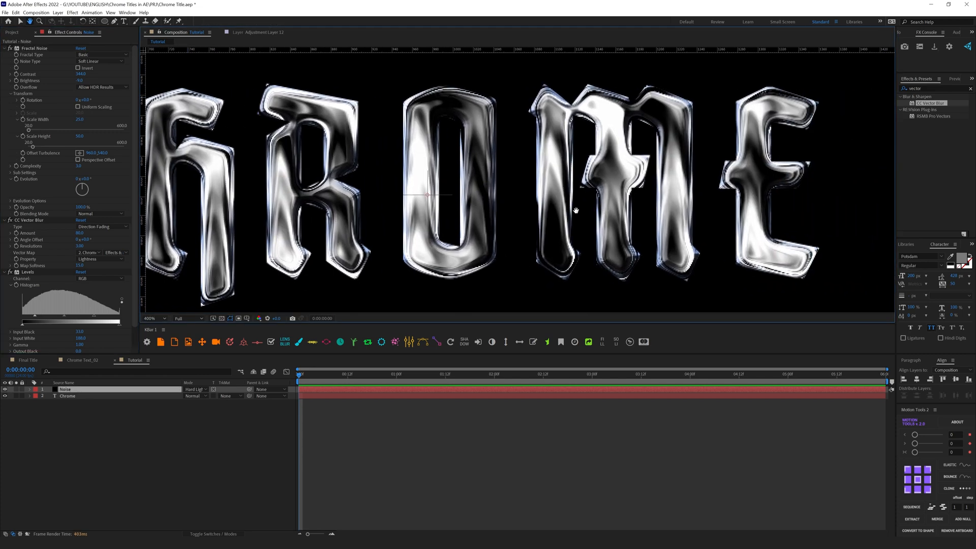
left_click(153, 318)
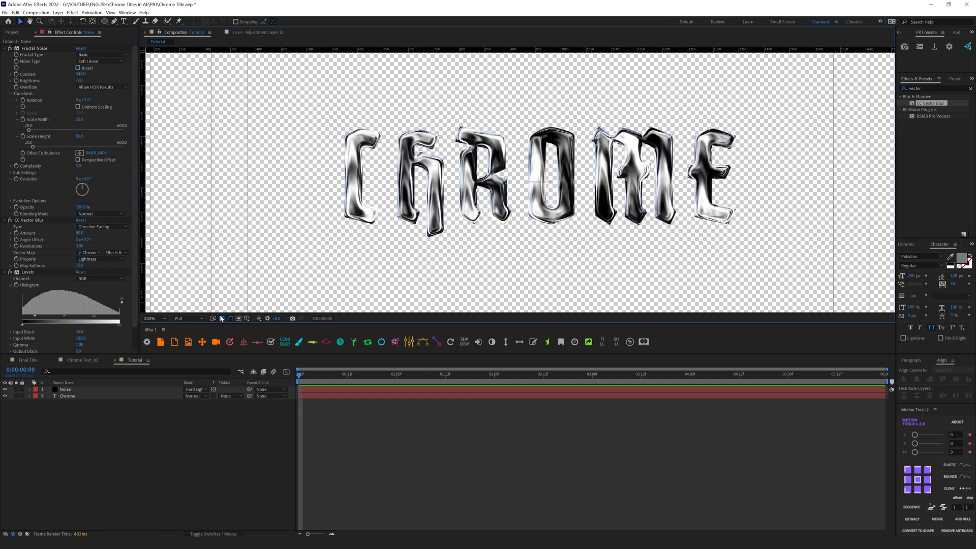
left_click(67, 395)
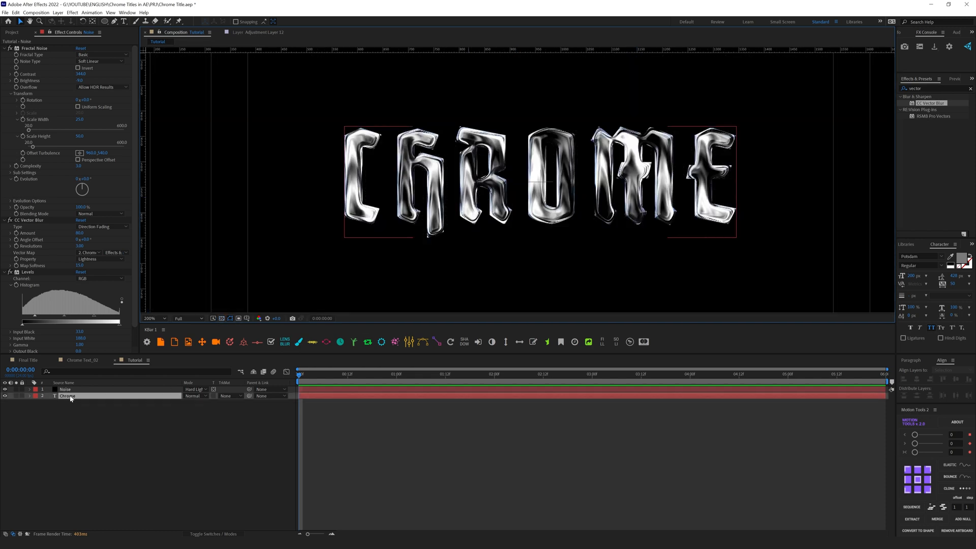
left_click(65, 389)
type("displa")
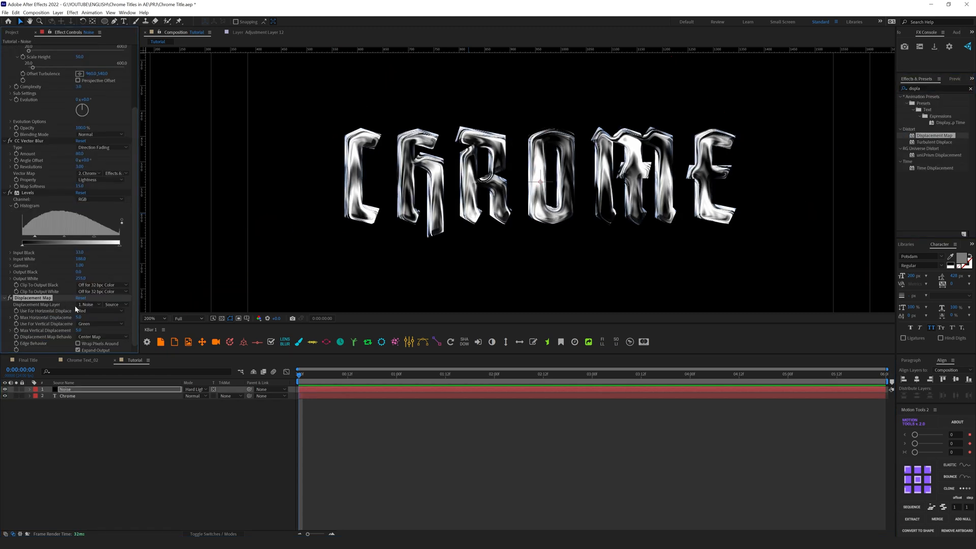
- Set the Displacement Map to the Chrome layer with effects, using Lightness as the channel
left_click(90, 304)
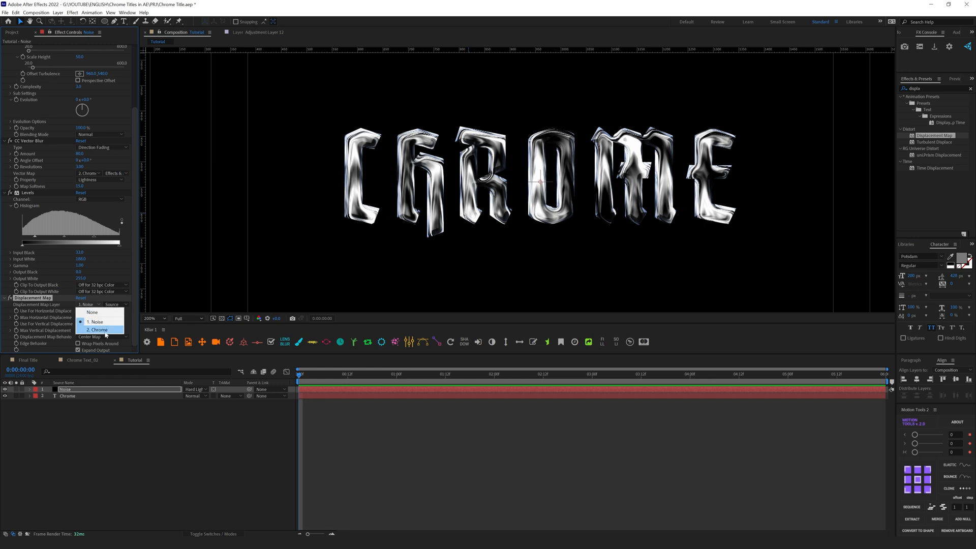
left_click(97, 329)
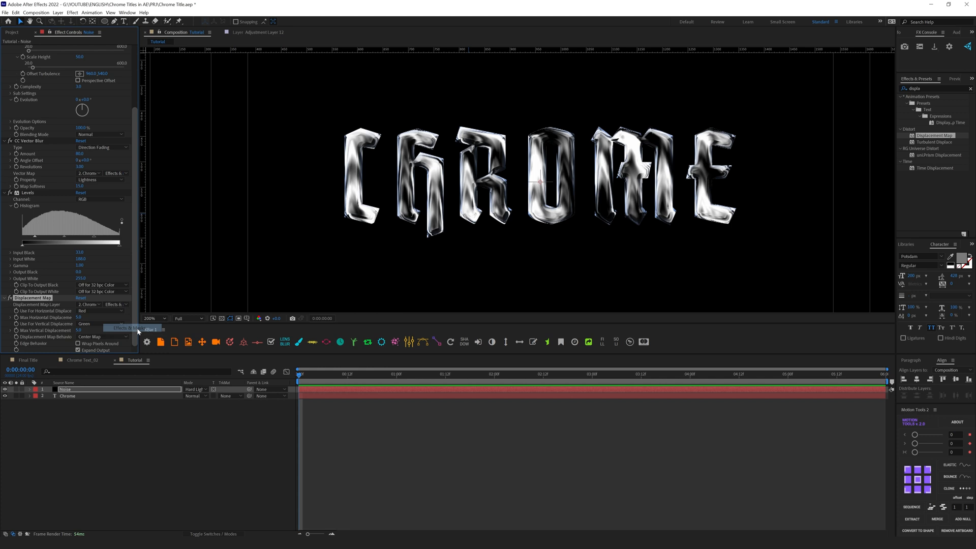
left_click(87, 310)
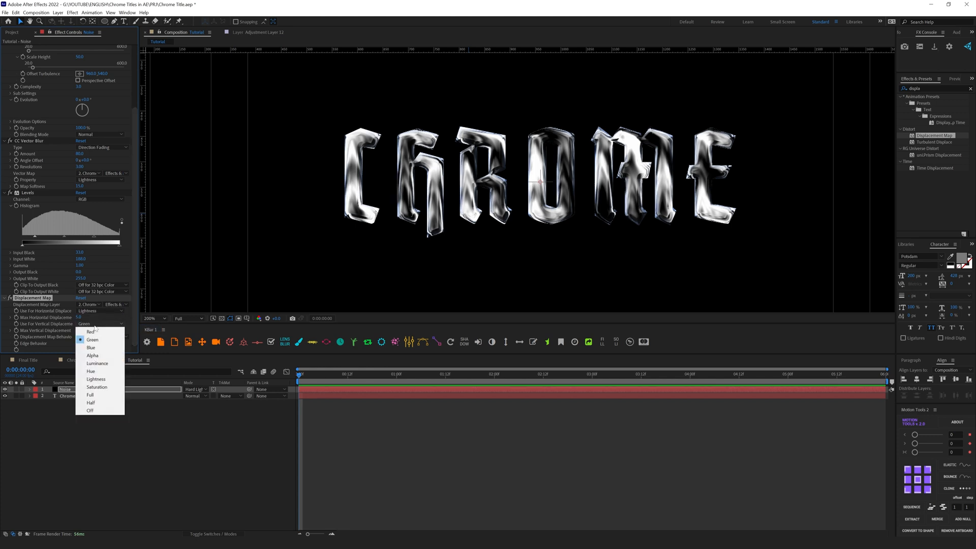
left_click(98, 364)
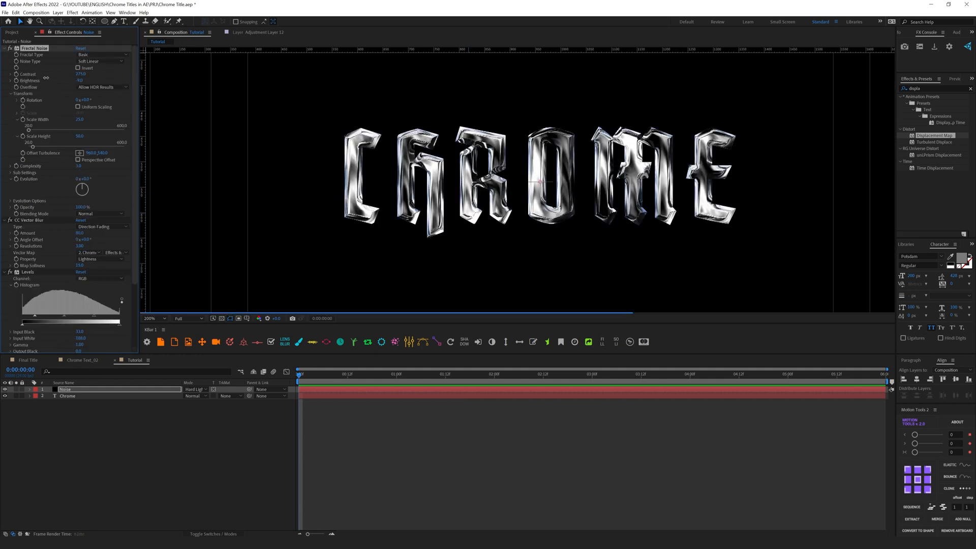
left_click(151, 319)
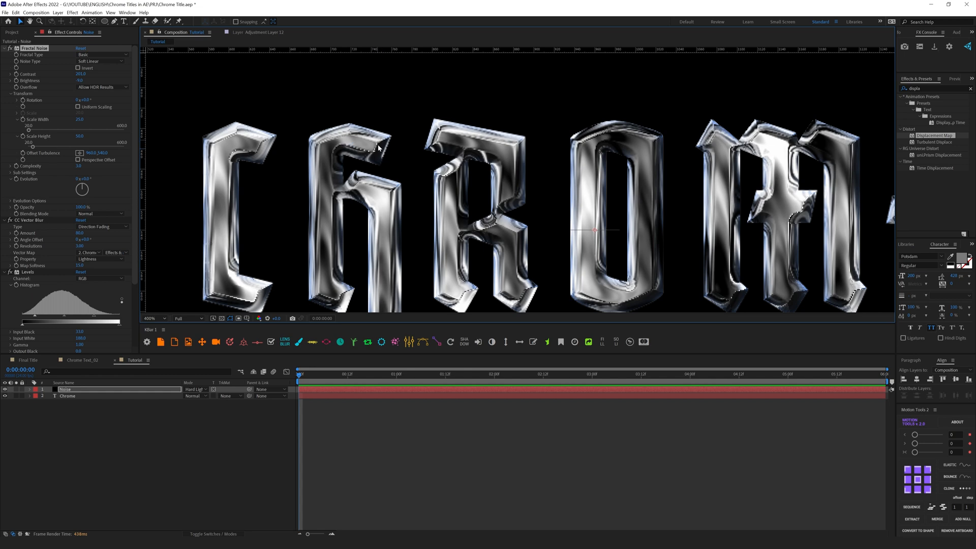
left_click(150, 318)
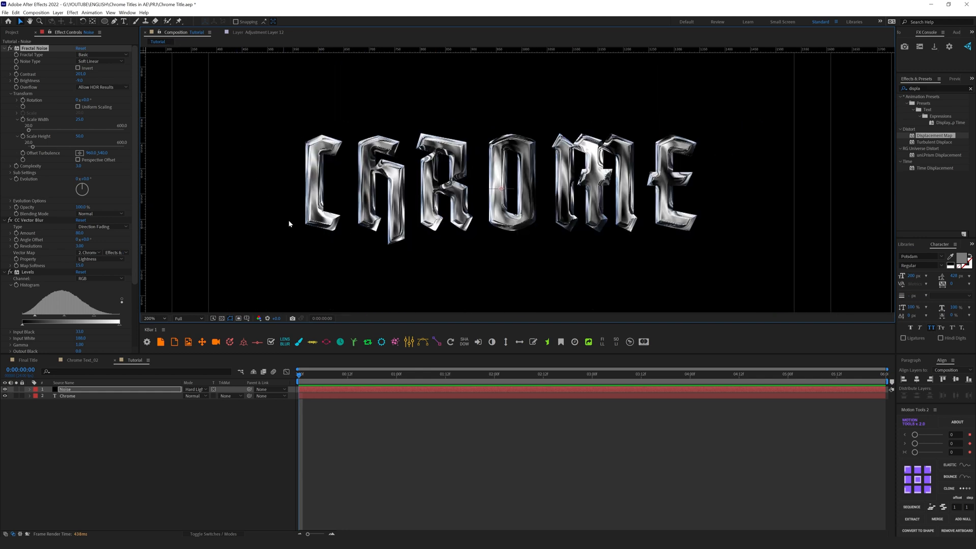
triple_click(933, 87)
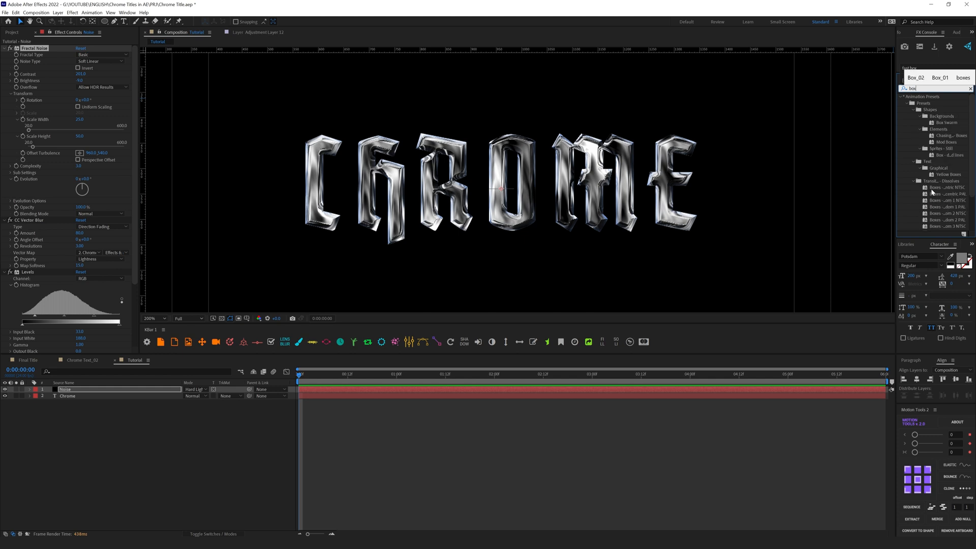
- Apply Fast Box Blur to the Noise layer to smooth the chrome distortion
scroll("down", 3)
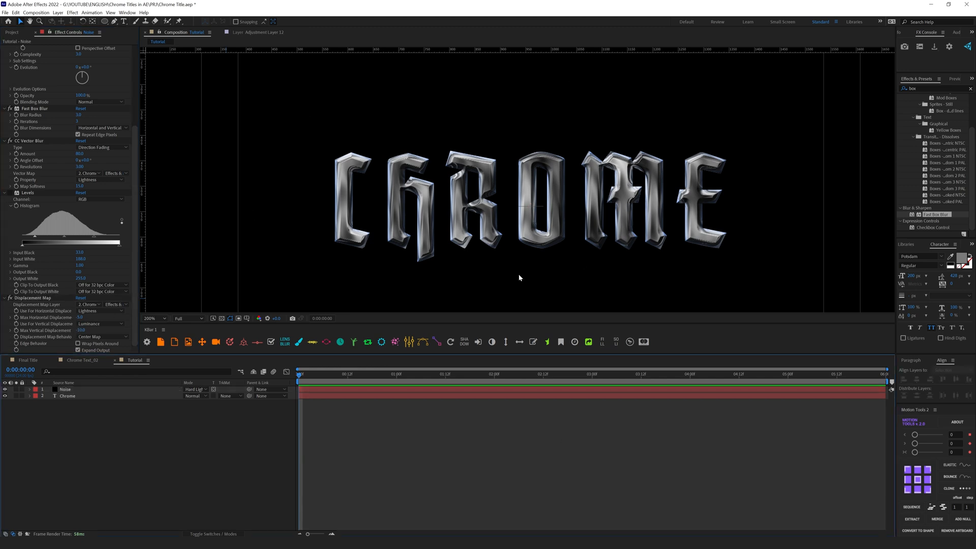
mouse_move(156, 427)
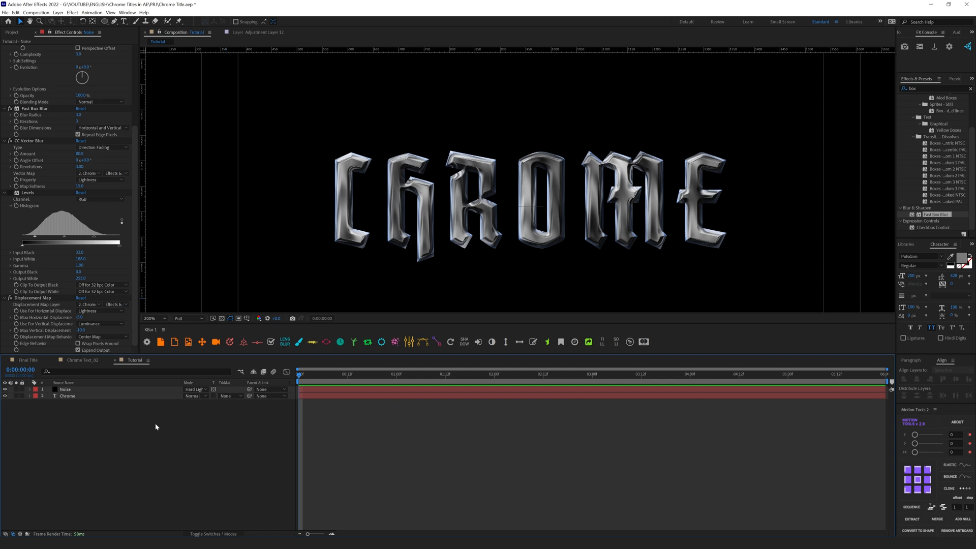
mouse_move(231, 132)
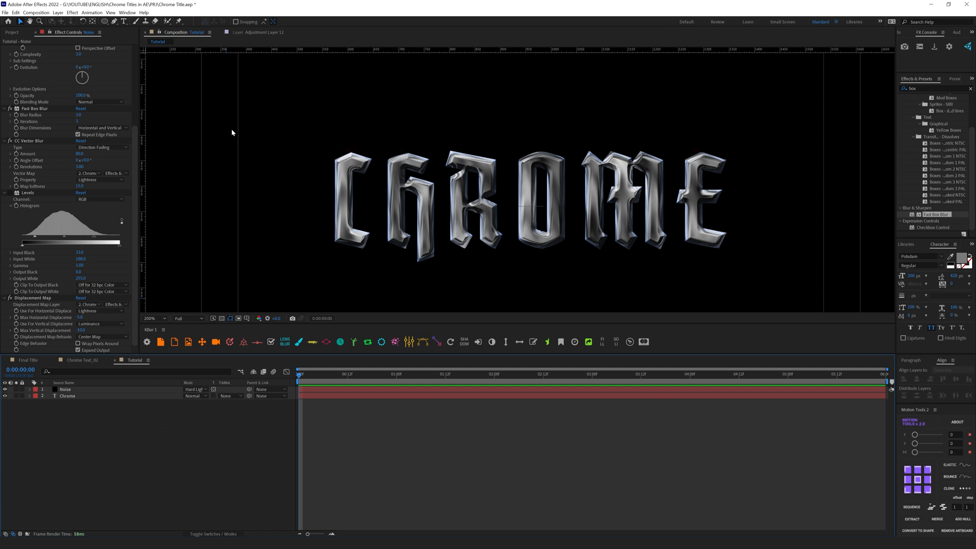
mouse_move(143, 426)
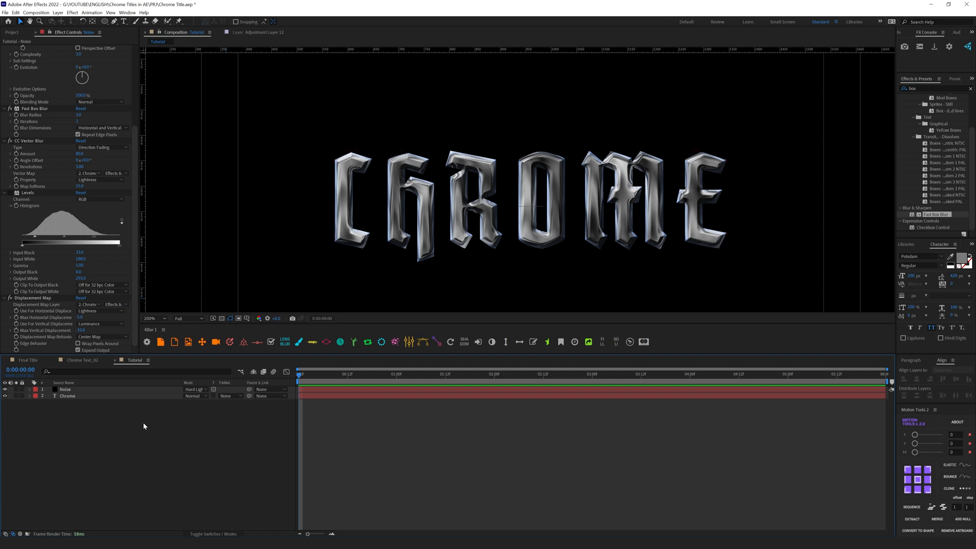
- Create a new adjustment layer with a Glow effect at 0.4 intensity over the letters
left_click(57, 12)
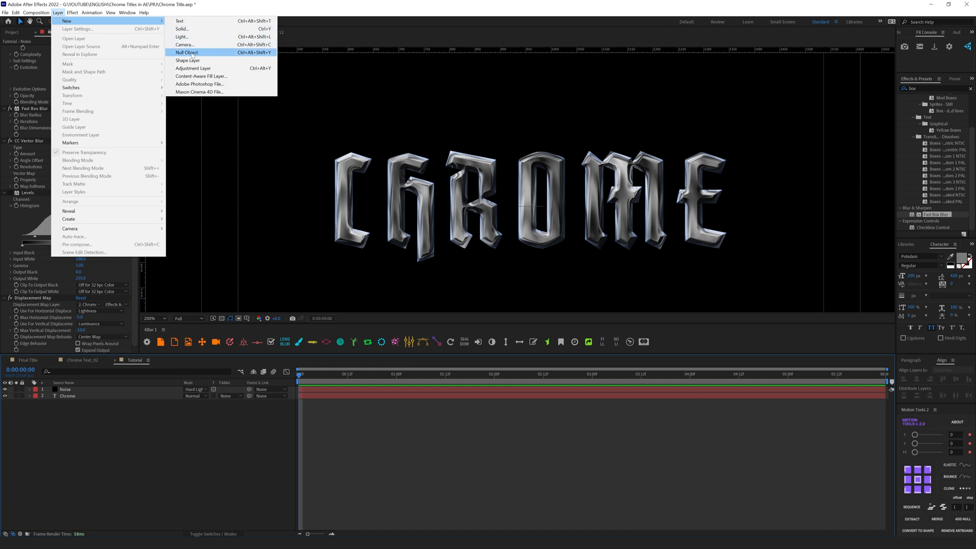
left_click(193, 68)
type("glow")
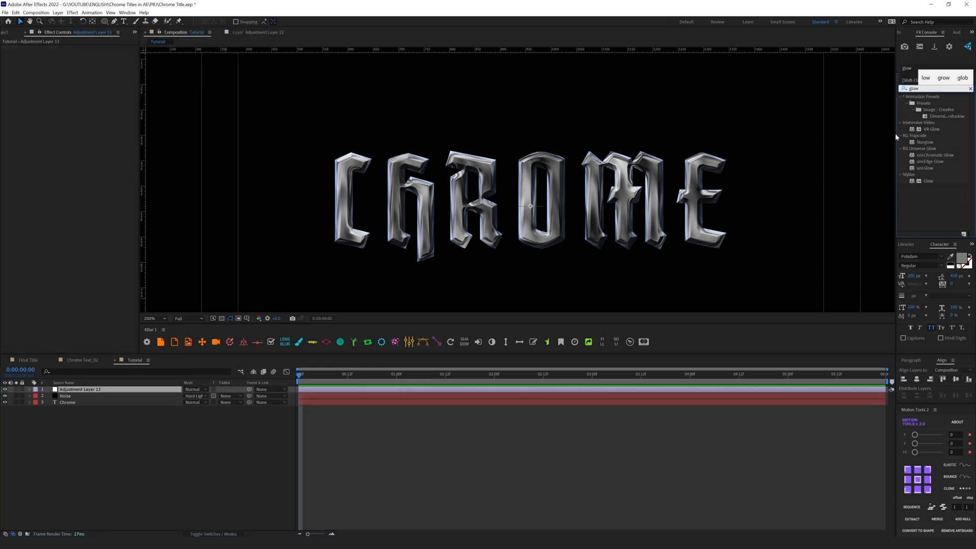
double_click(928, 181)
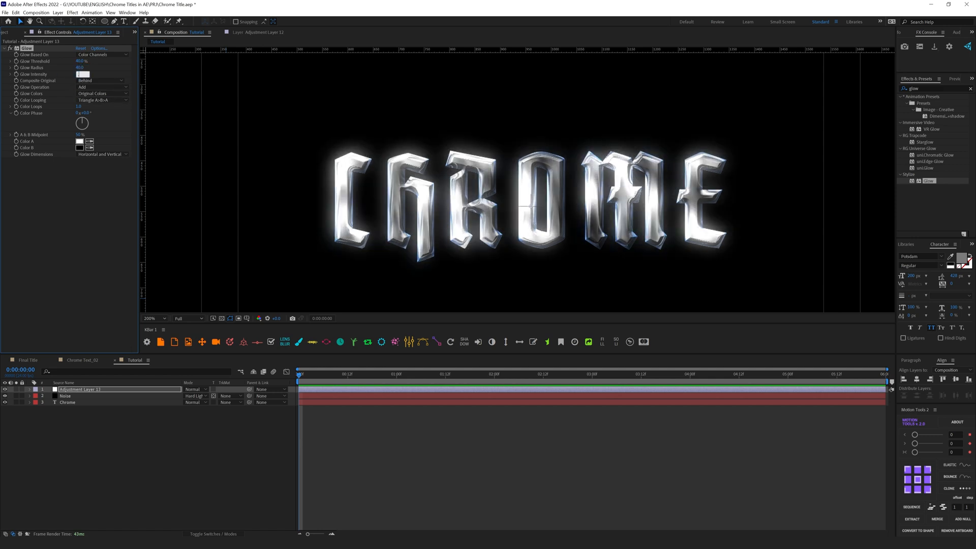
left_click(80, 74)
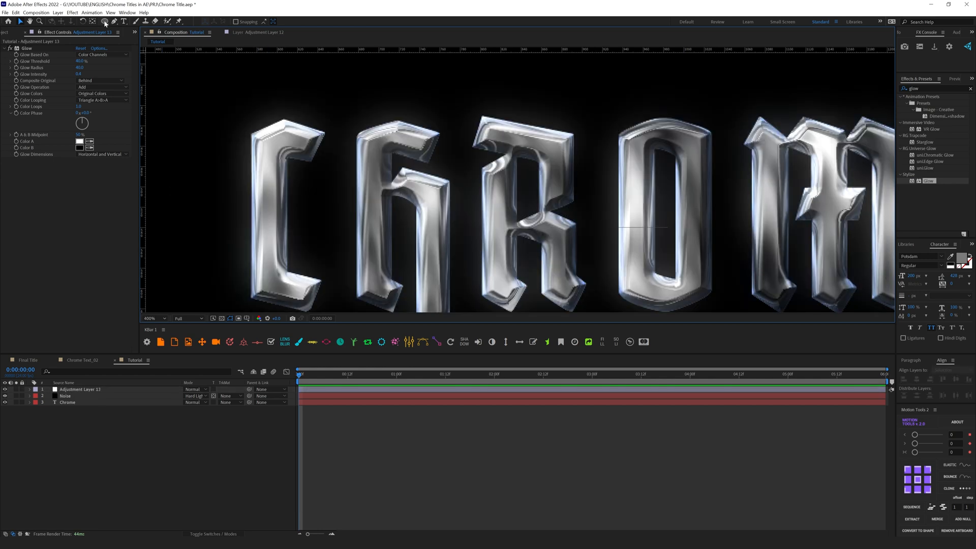
- Draw small white ellipse dots on the letter tips with the Ellipse tool, forming Shape Layer 1
left_click(104, 21)
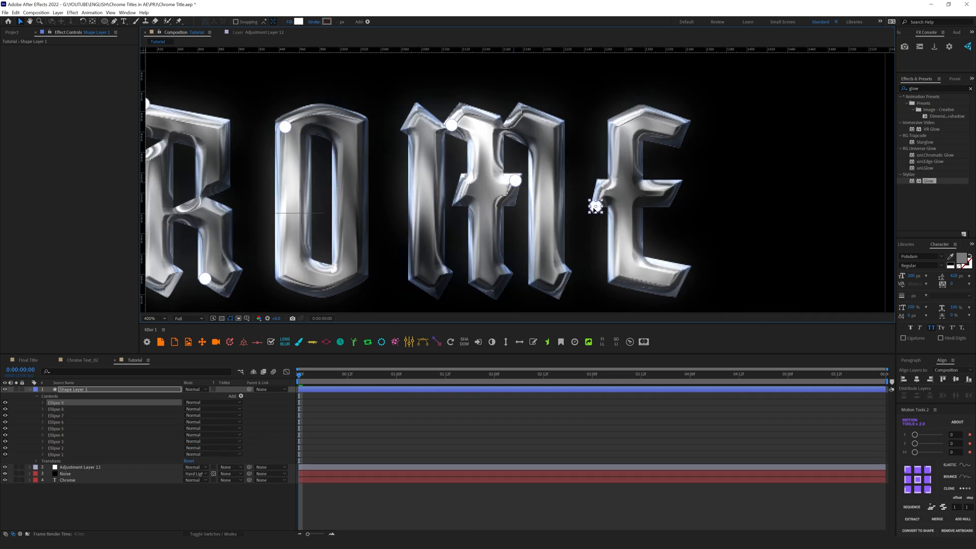
left_click(65, 473)
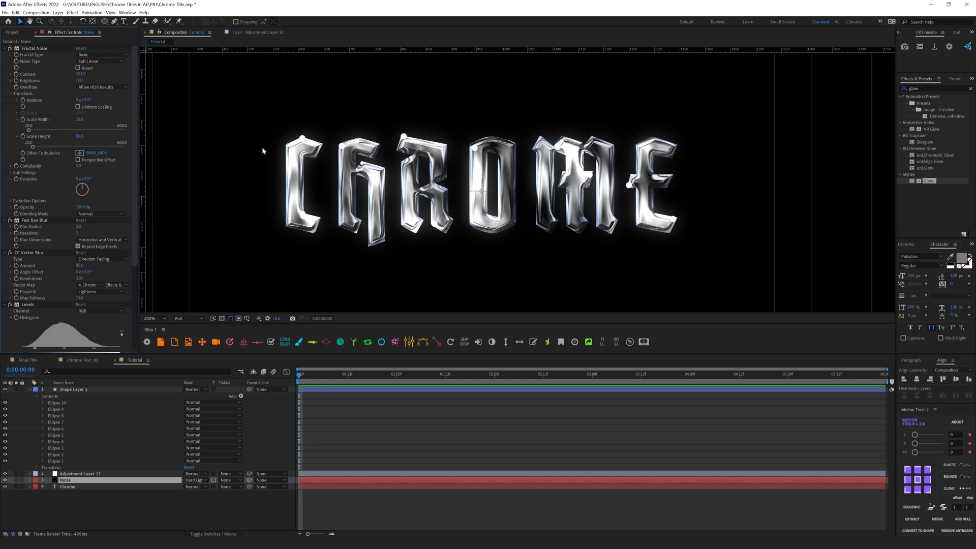
mouse_move(375, 230)
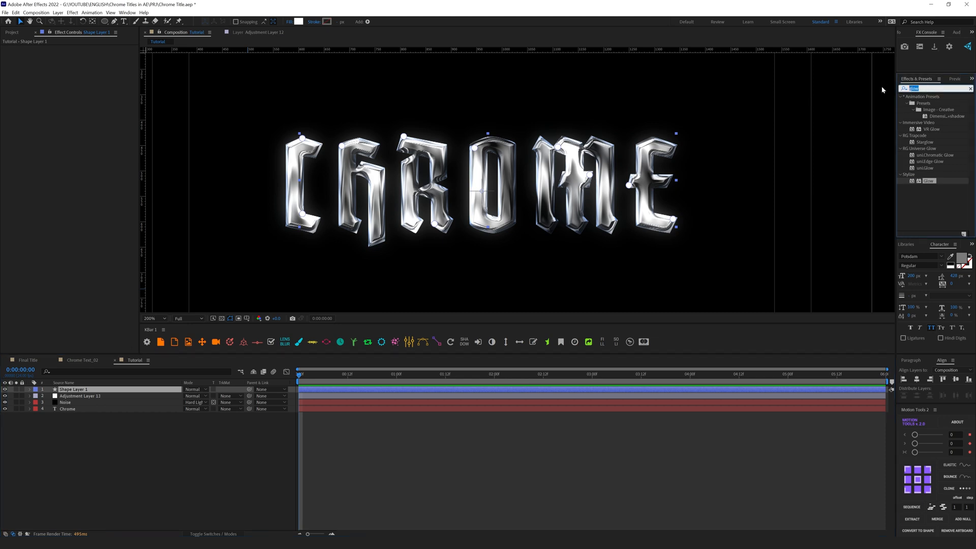
- Blur Shape Layer 1 with Fast Box Blur radius 4 and move it below the glow adjustment layer
type("fast")
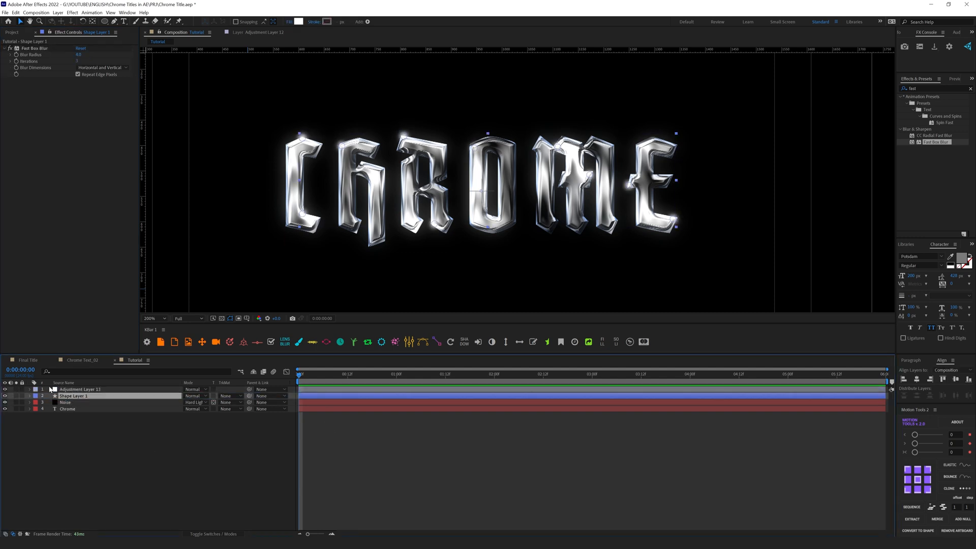
left_click(154, 318)
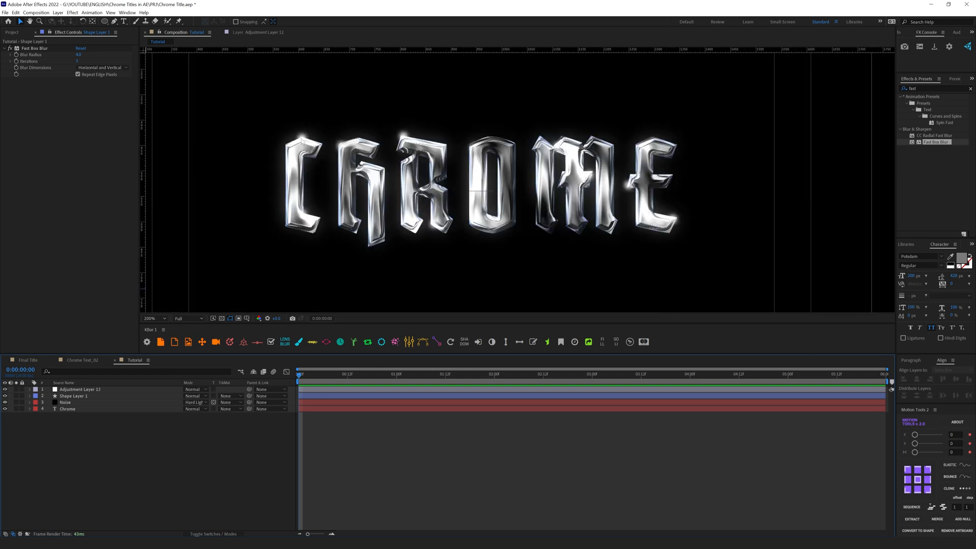
mouse_move(447, 182)
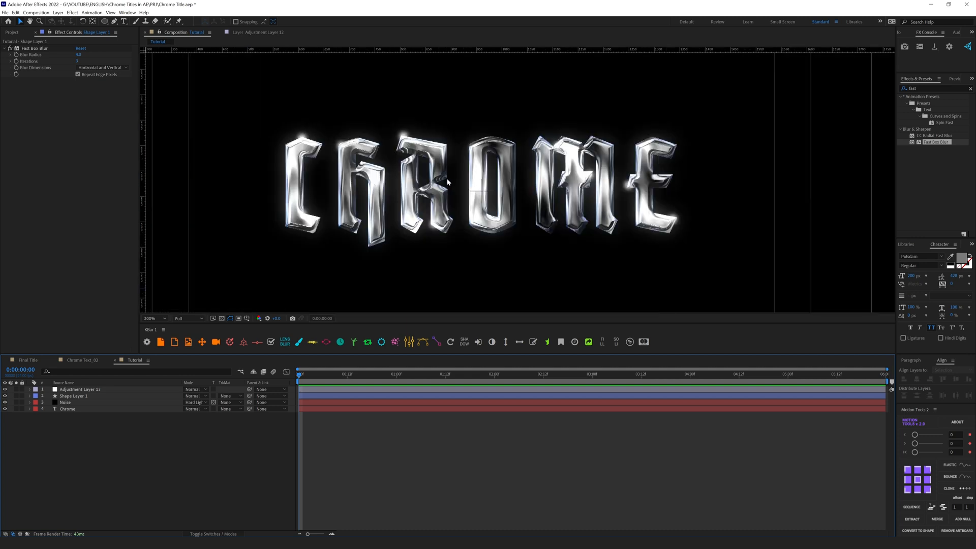
left_click(74, 395)
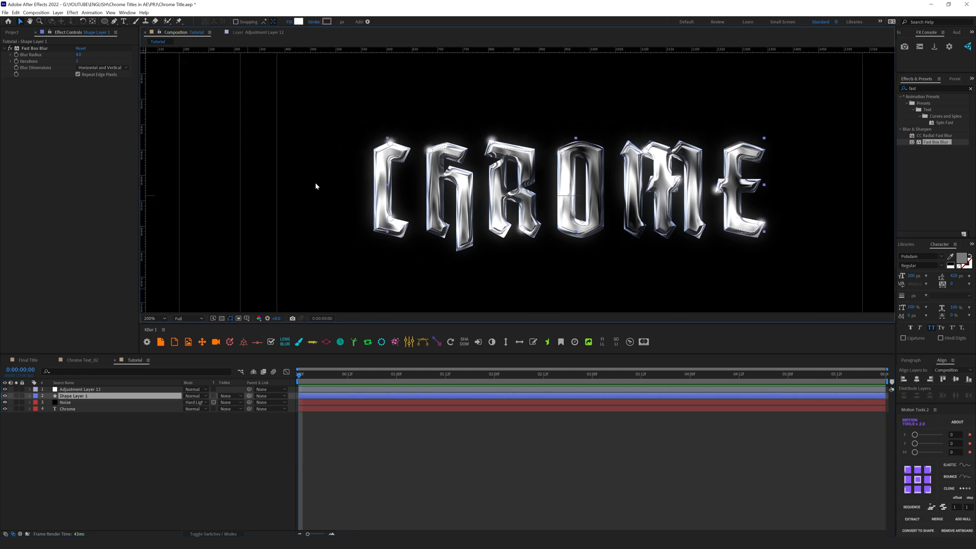
left_click(164, 319)
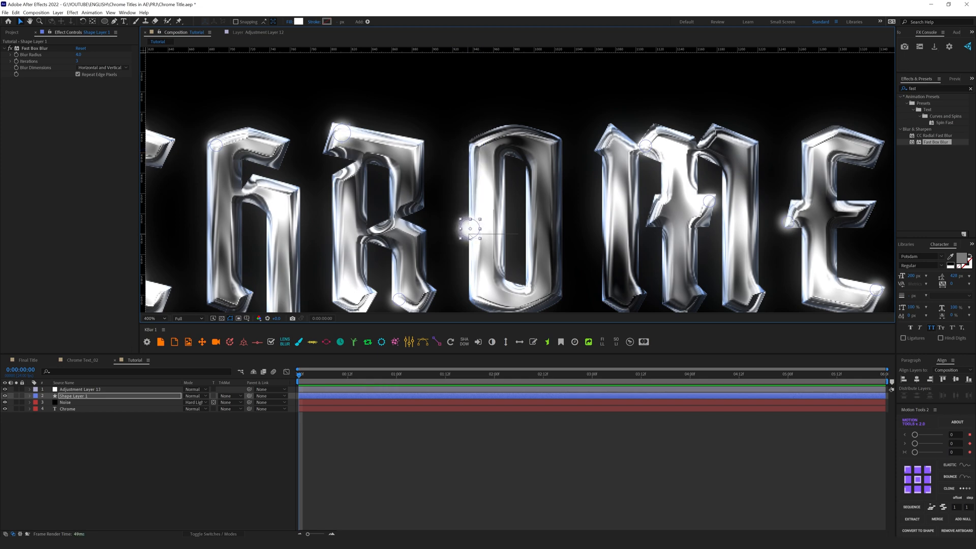
left_click(165, 319)
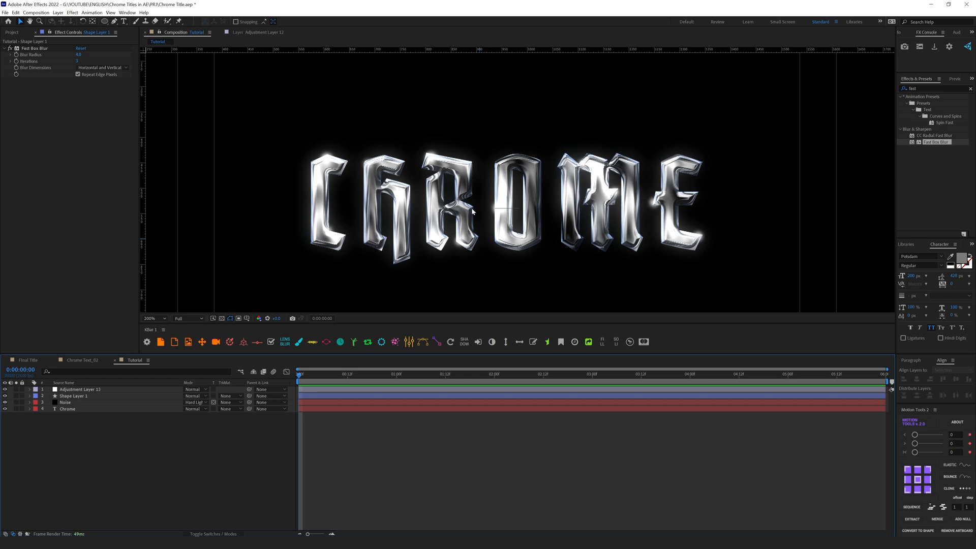
mouse_move(385, 195)
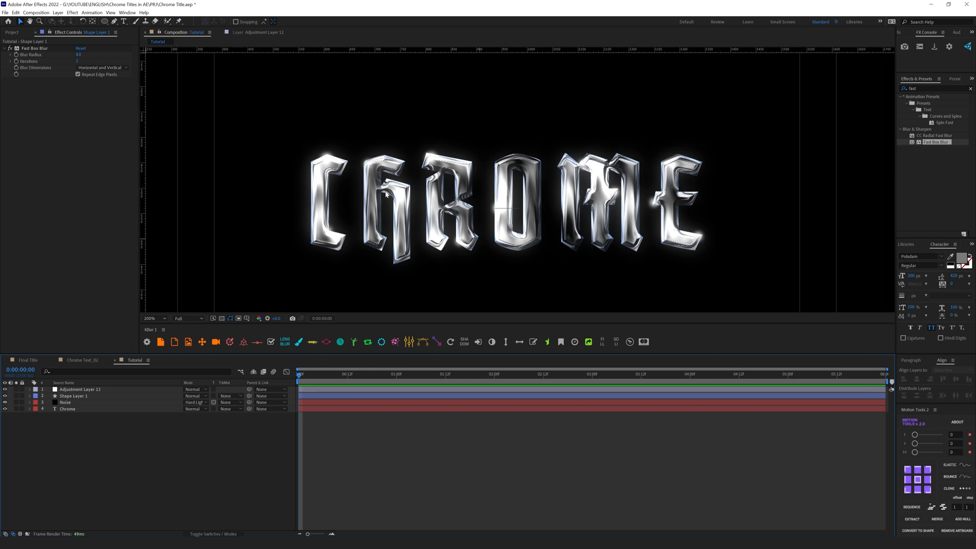
- Apply CC Light Sweep to the glow adjustment layer for a sharp sweeping highlight
left_click(80, 389)
type("light")
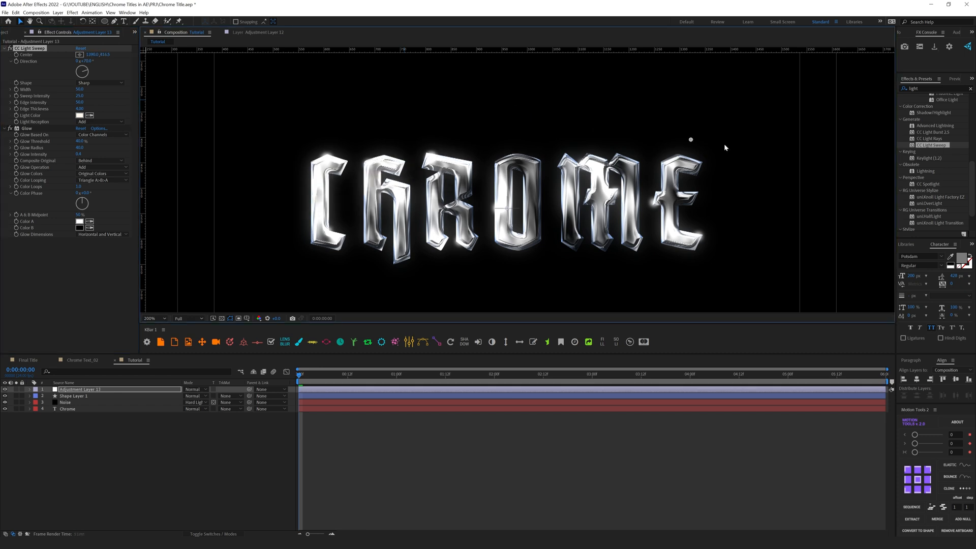
left_click(155, 318)
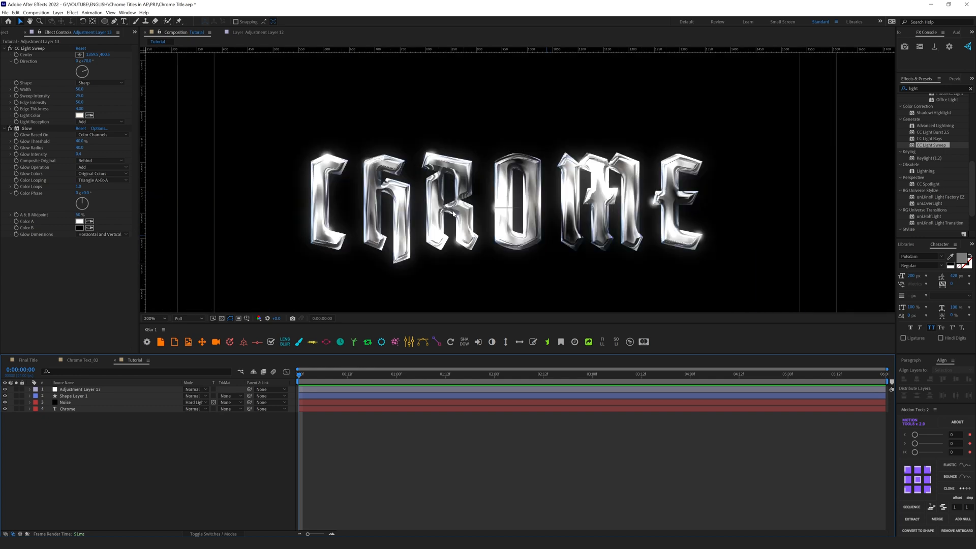
left_click(67, 409)
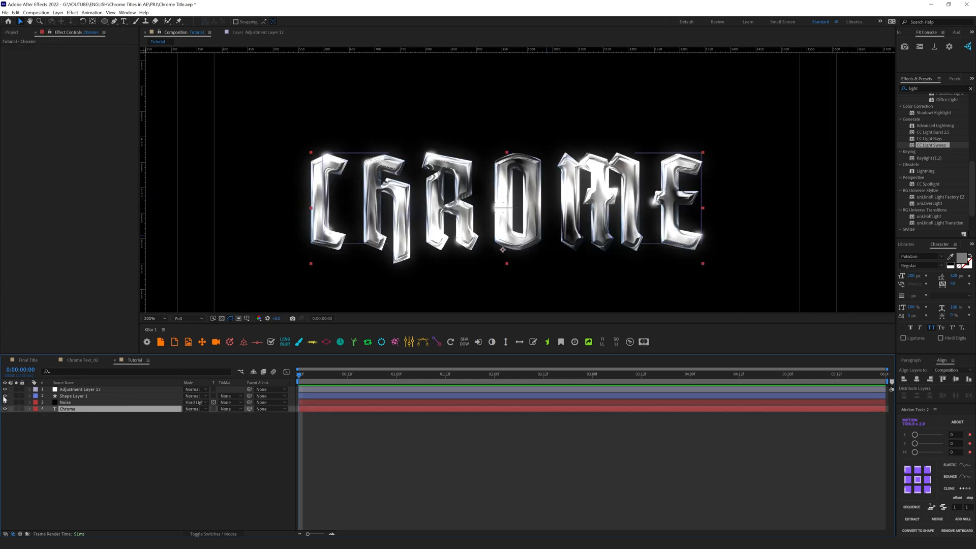
left_click(67, 408)
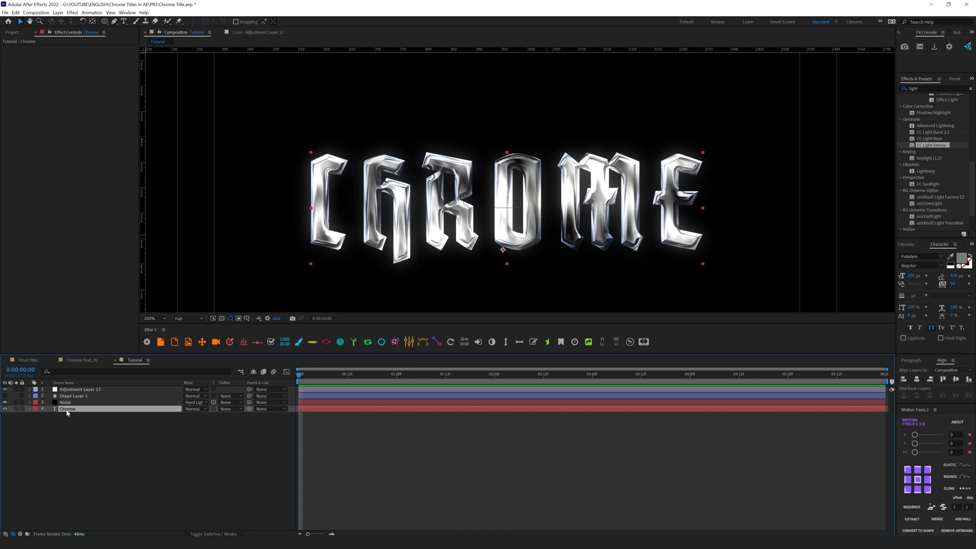